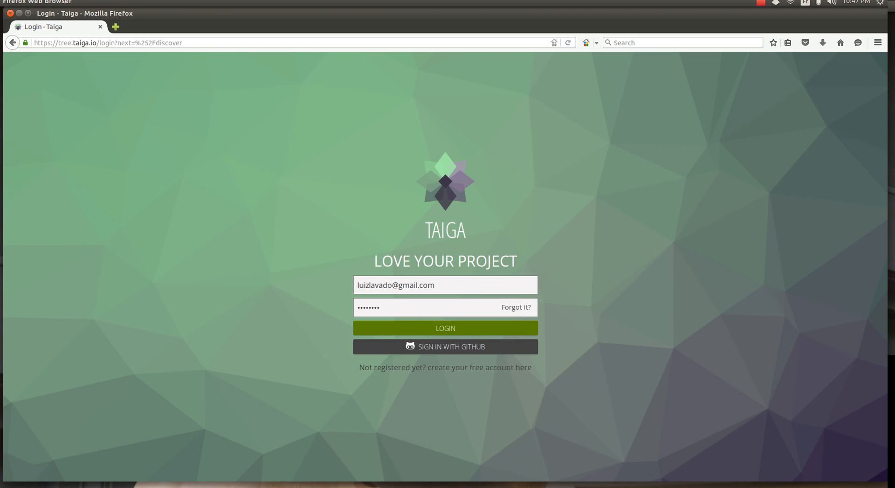
{"action": "mouse_move", "coordinate": [606, 383]}
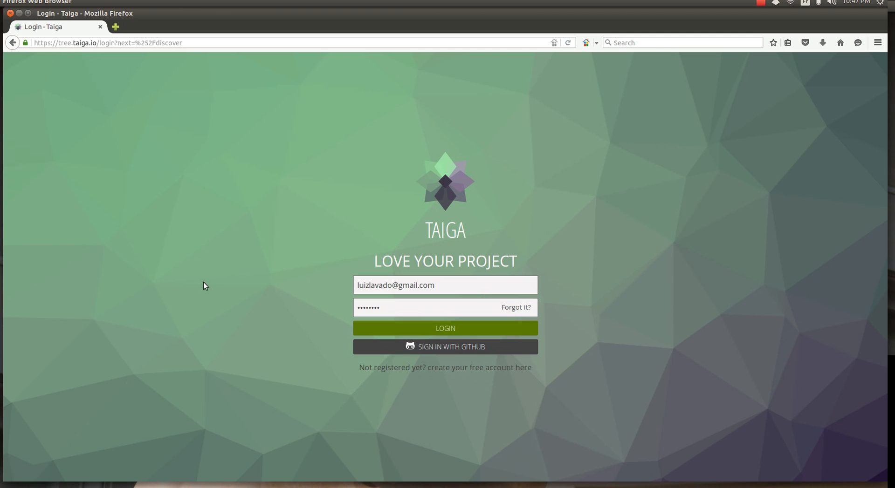
{"action": "mouse_move", "coordinate": [471, 334]}
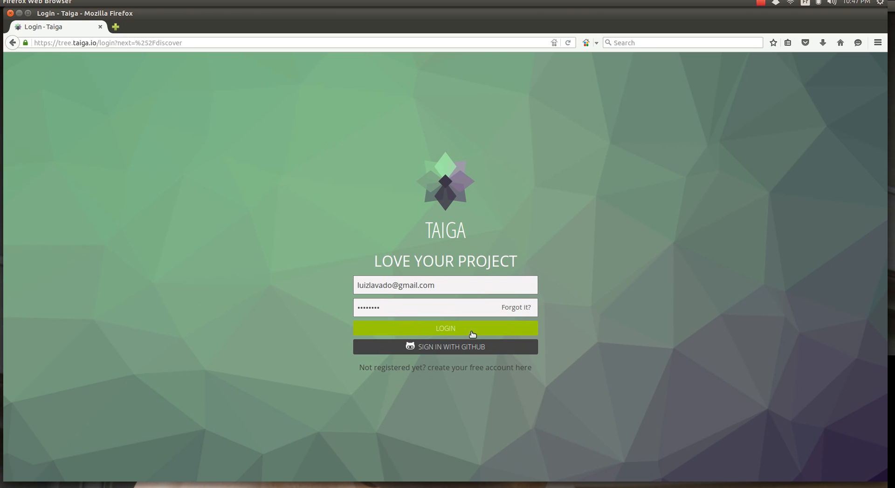
Step: Log in with the filled-in credentials to reach the Discover Projects page
{"action": "left_click", "coordinate": [446, 328]}
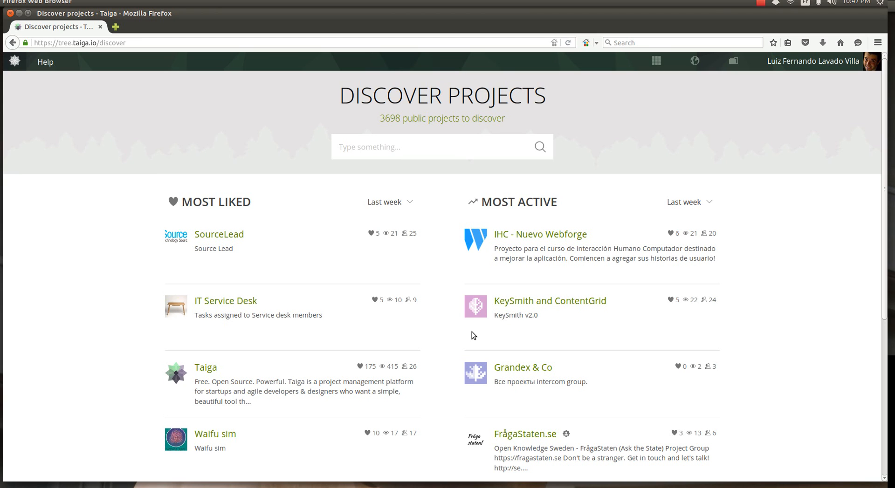
{"action": "mouse_move", "coordinate": [601, 184]}
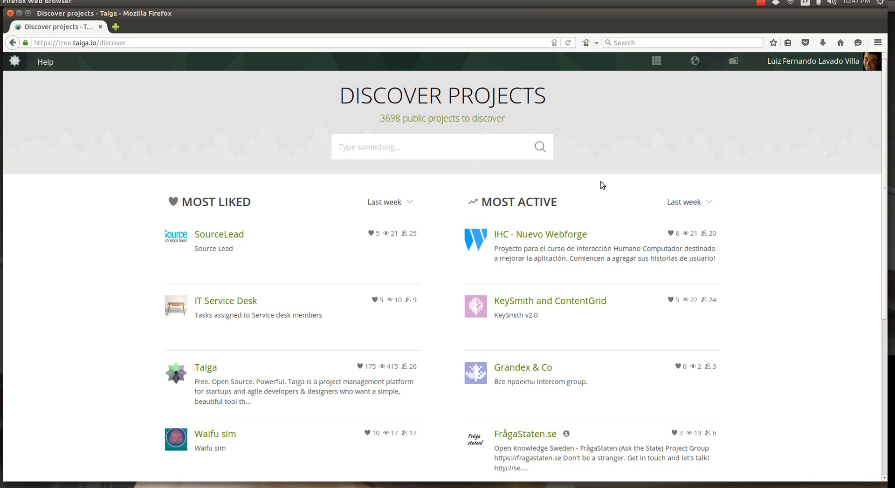
{"action": "mouse_move", "coordinate": [656, 61]}
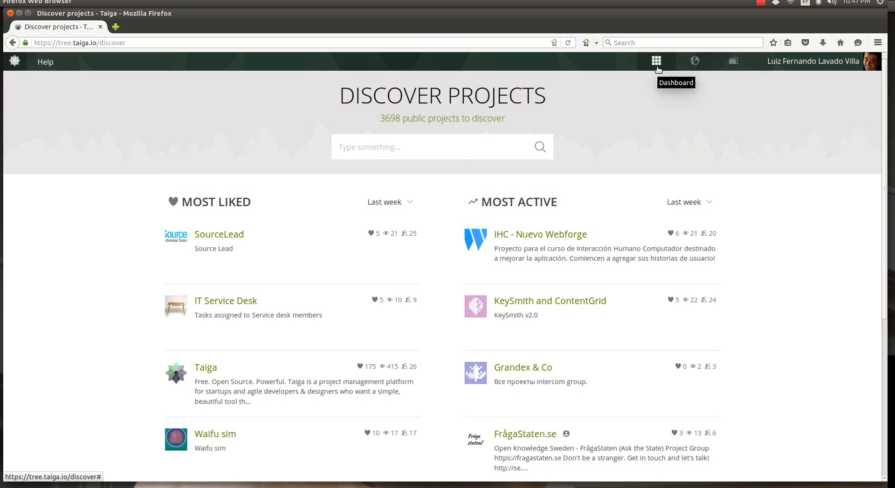
Step: Go to the Projects Dashboard showing in-progress and new tasks
{"action": "left_click", "coordinate": [656, 61]}
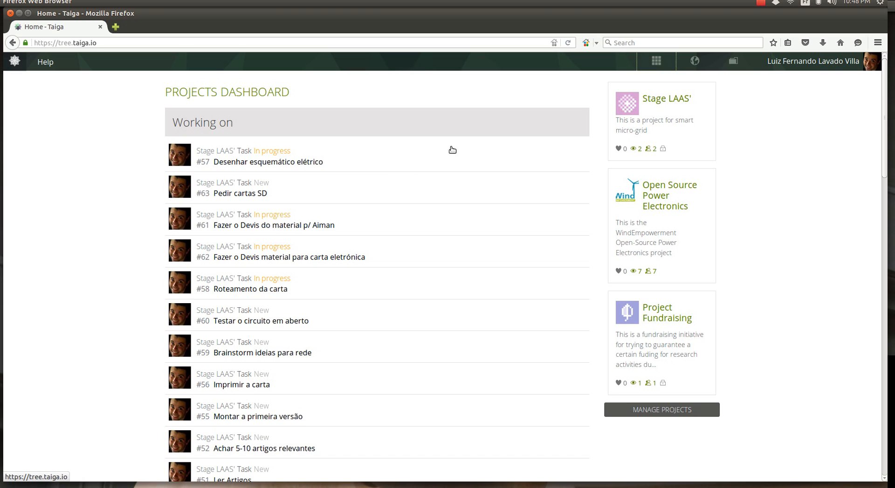
{"action": "mouse_move", "coordinate": [406, 175]}
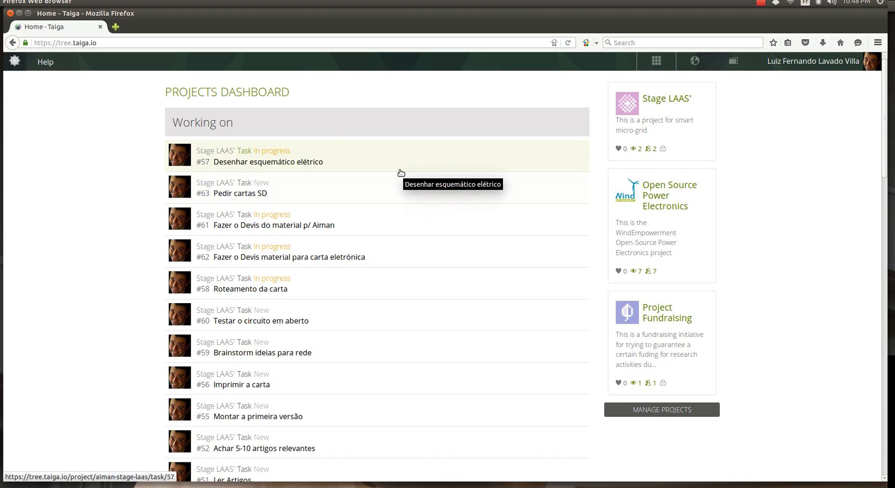
{"action": "mouse_move", "coordinate": [657, 200]}
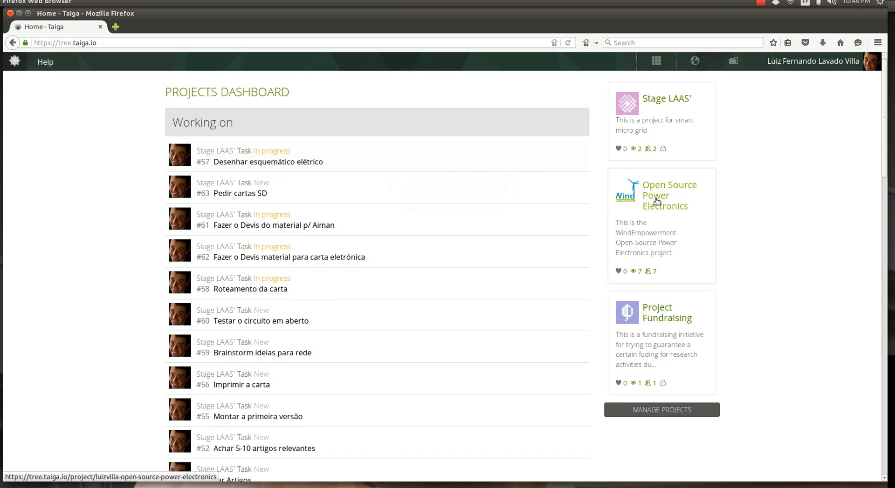
{"action": "mouse_move", "coordinate": [650, 204]}
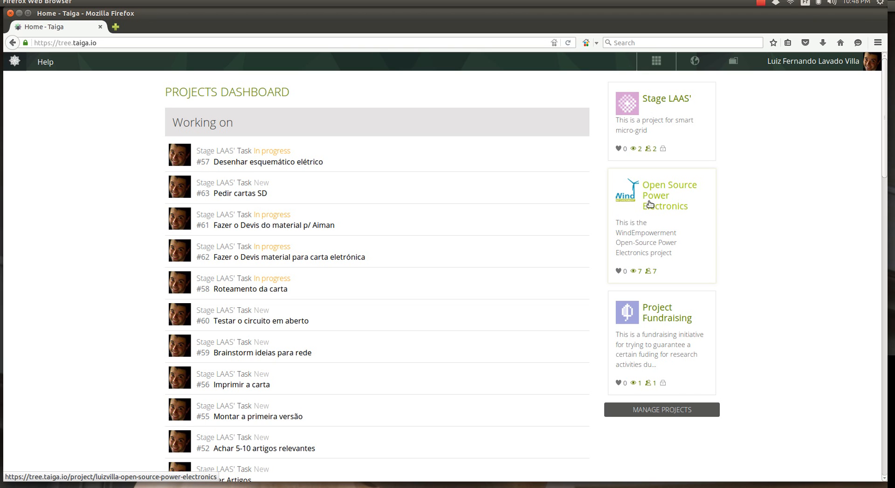
Step: Open the Open Source Power Electronics project from the dashboard sidebar
{"action": "left_click", "coordinate": [669, 195]}
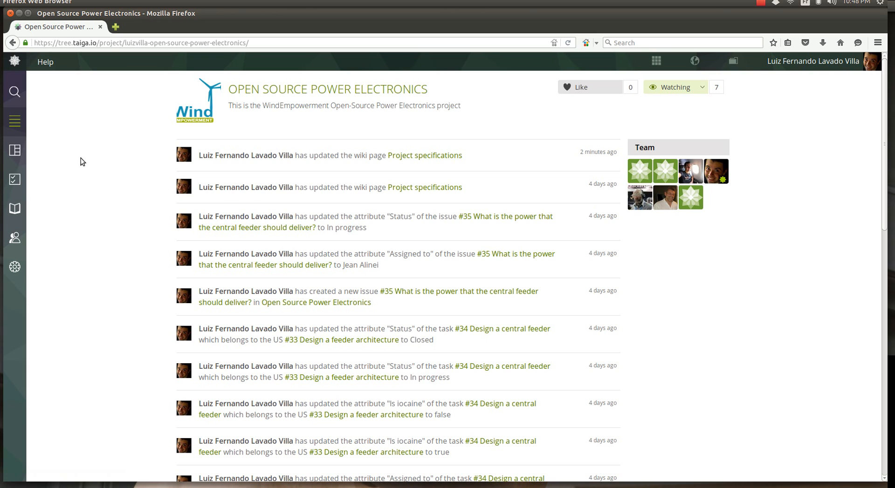
{"action": "mouse_move", "coordinate": [14, 120]}
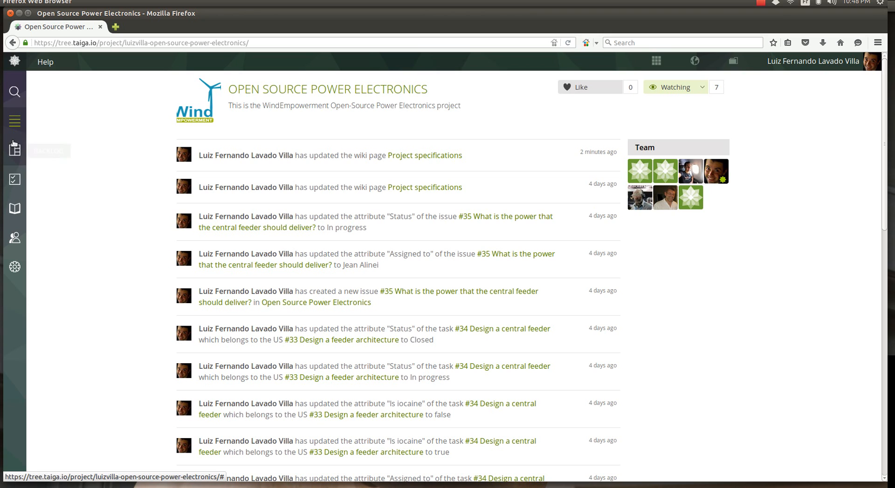
{"action": "mouse_move", "coordinate": [14, 208]}
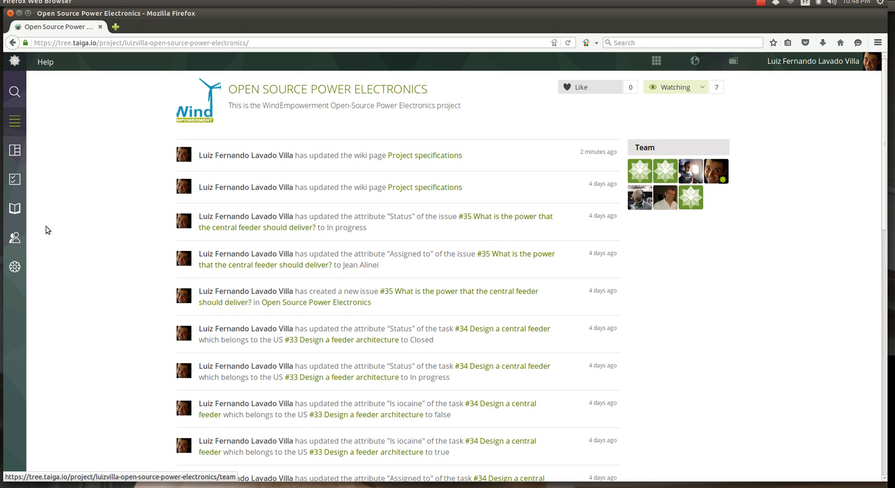
{"action": "mouse_move", "coordinate": [14, 266]}
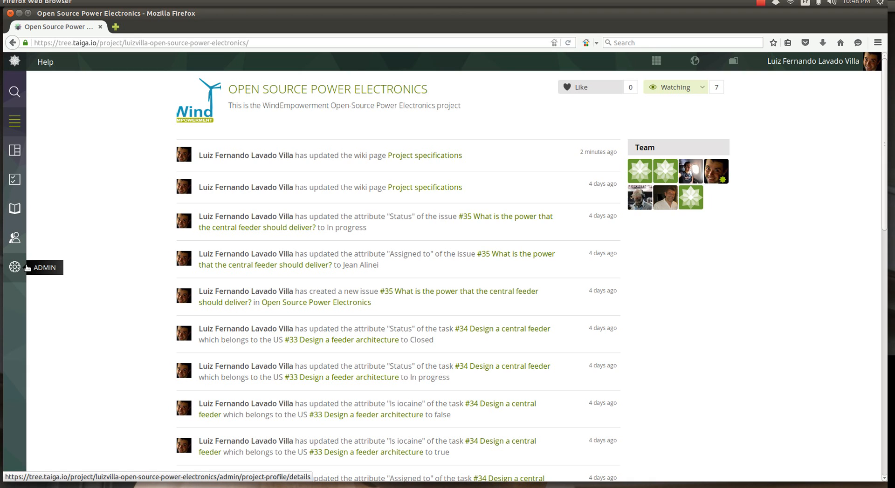
{"action": "mouse_move", "coordinate": [55, 205]}
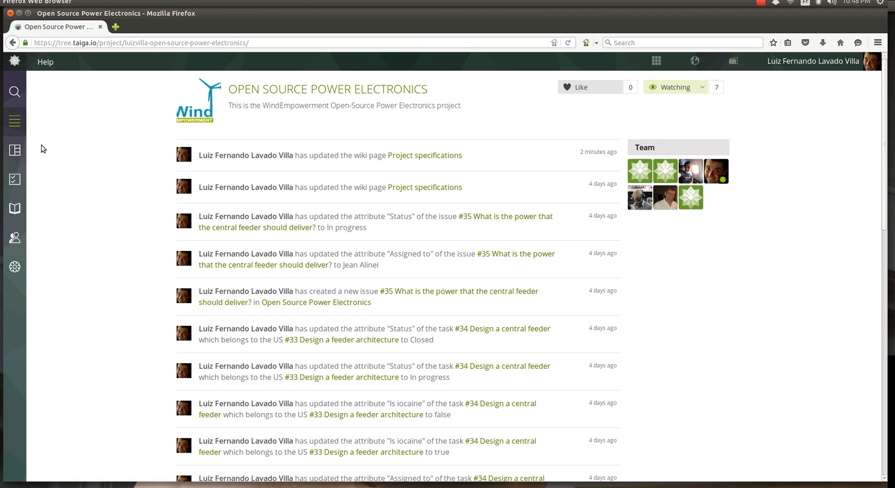
{"action": "mouse_move", "coordinate": [14, 179]}
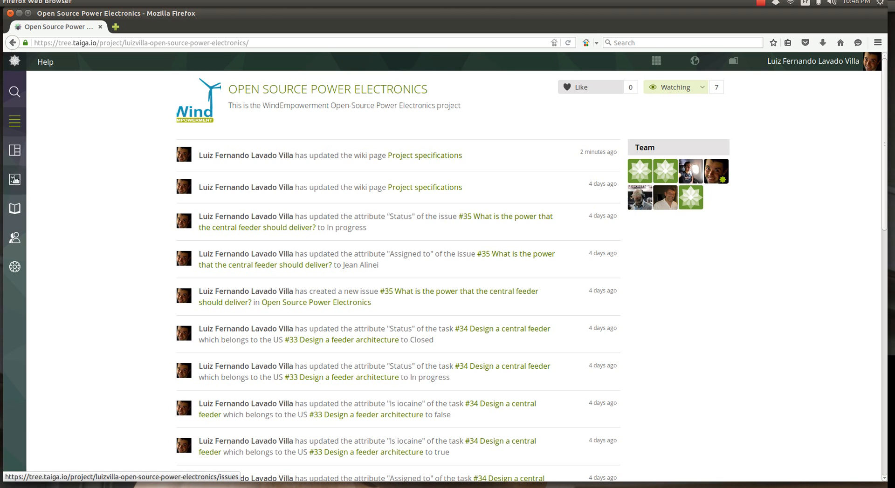
{"action": "mouse_move", "coordinate": [14, 209]}
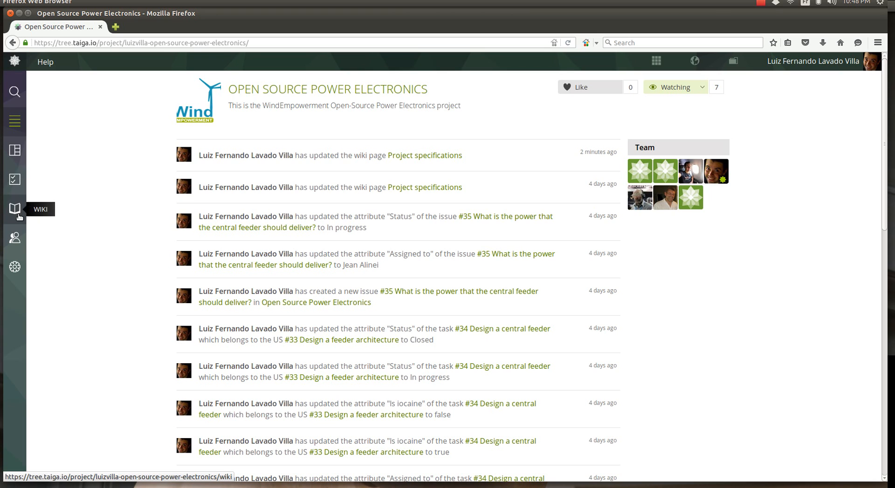
{"action": "mouse_move", "coordinate": [14, 121]}
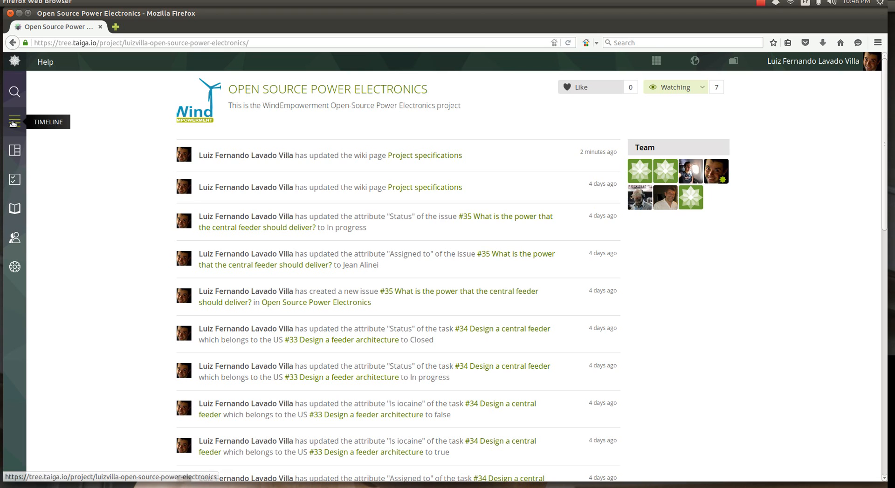
{"action": "mouse_move", "coordinate": [14, 238]}
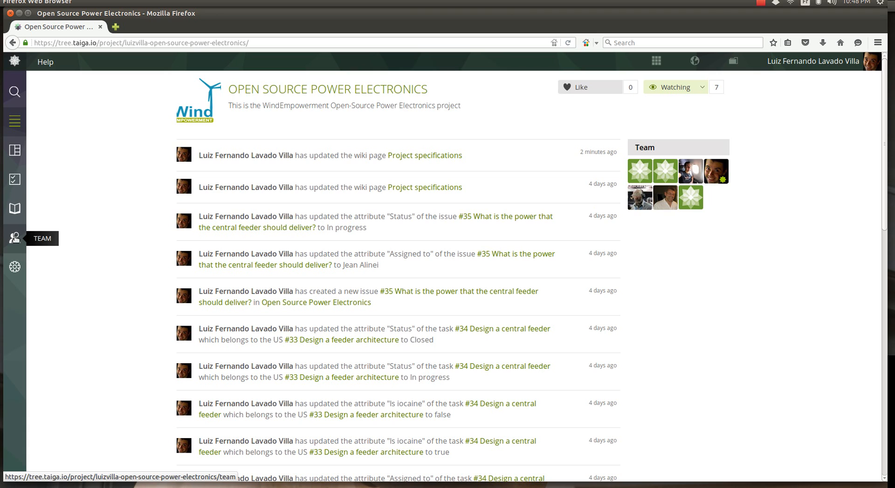
{"action": "mouse_move", "coordinate": [14, 121]}
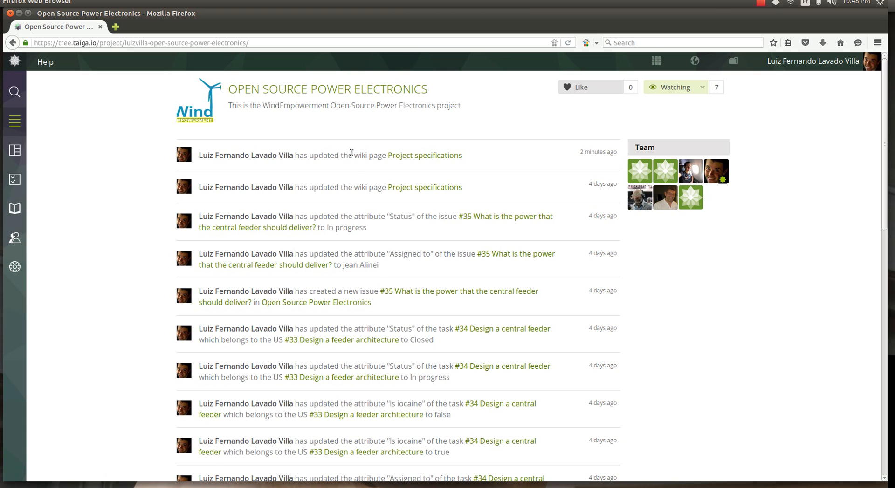
{"action": "mouse_move", "coordinate": [48, 146]}
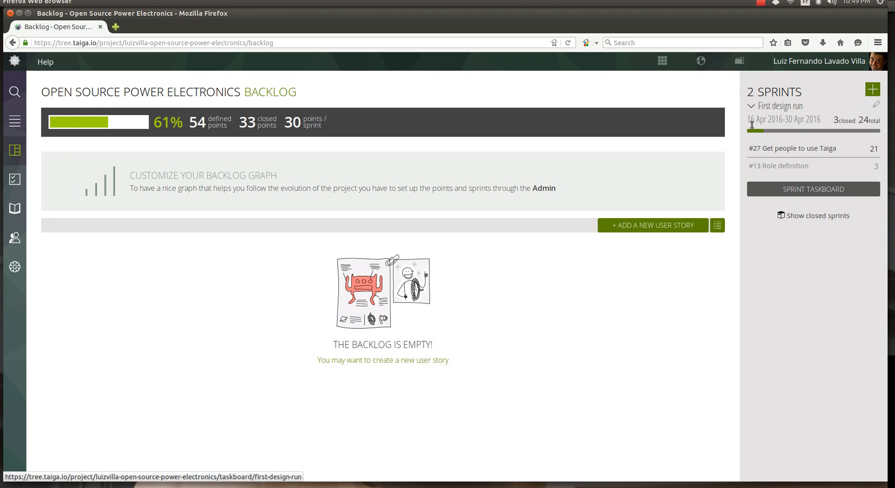
{"action": "mouse_move", "coordinate": [788, 113]}
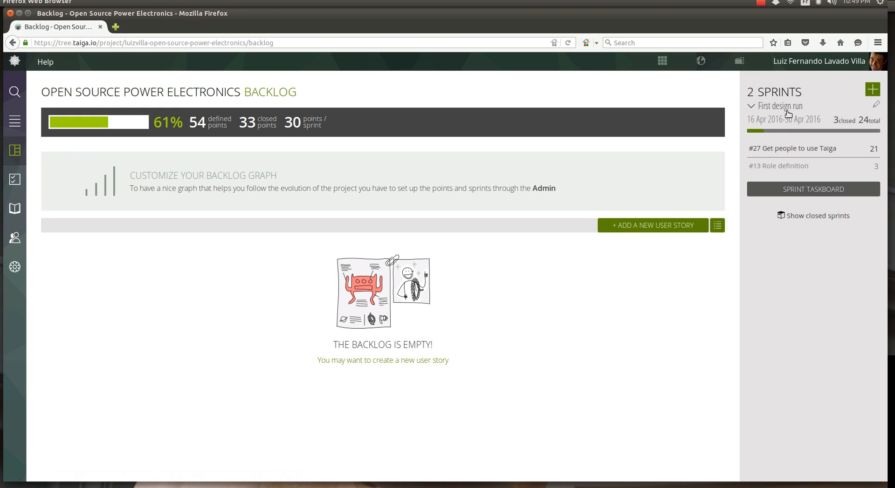
{"action": "mouse_move", "coordinate": [747, 123]}
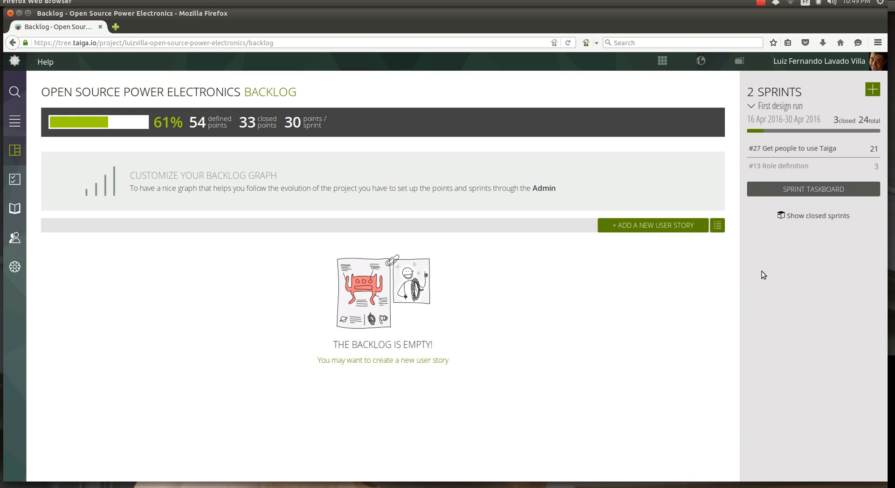
{"action": "mouse_move", "coordinate": [790, 153]}
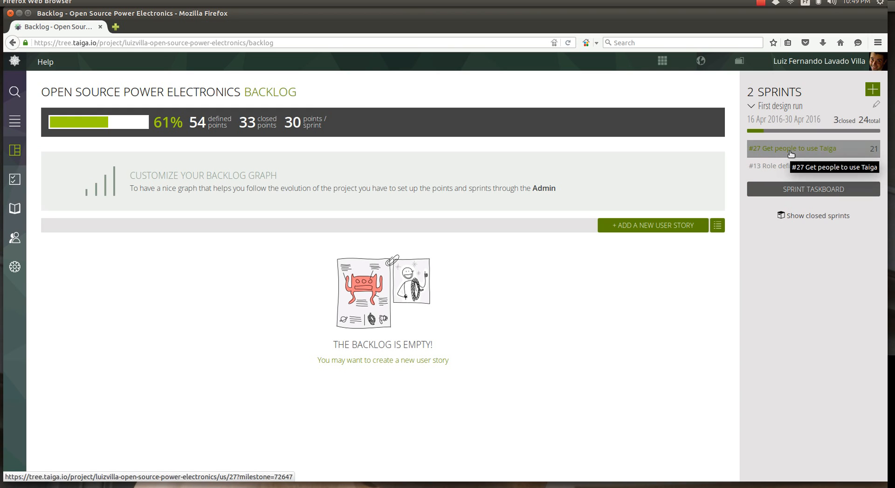
{"action": "mouse_move", "coordinate": [776, 153]}
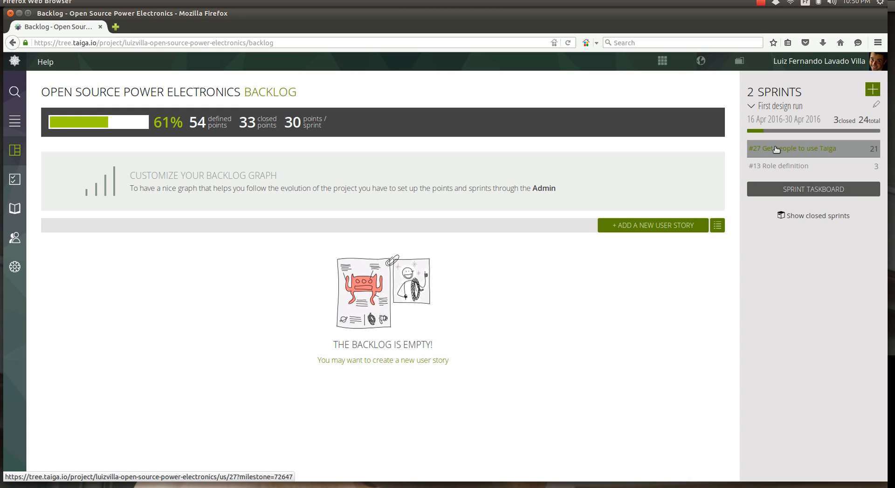
{"action": "mouse_move", "coordinate": [563, 253]}
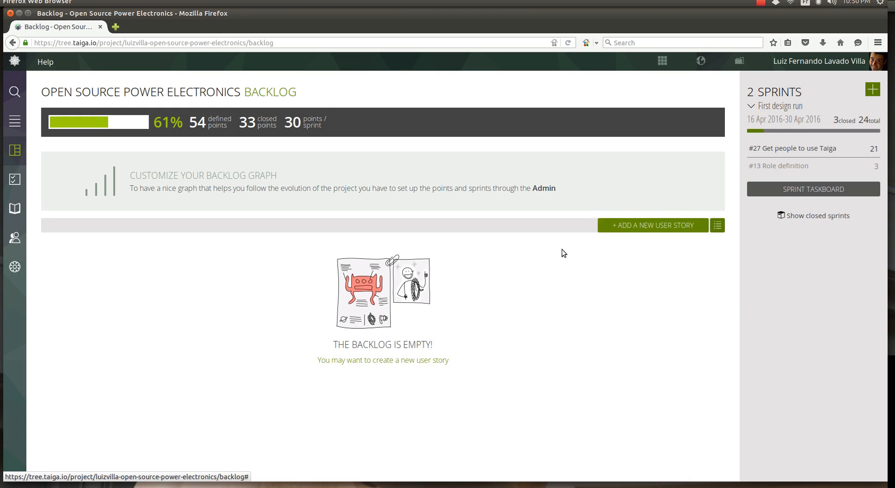
{"action": "mouse_move", "coordinate": [644, 232]}
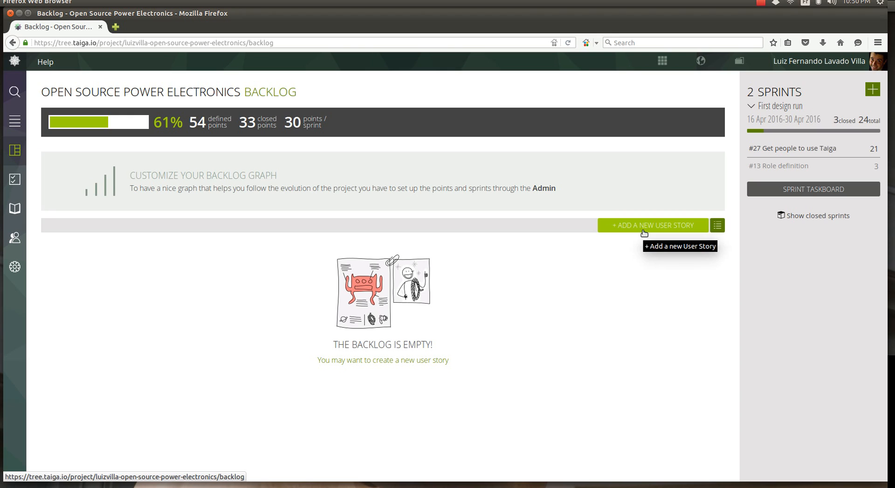
Step: Start a new backlog user story with subject 'Develop a feeder system for the power converter'
{"action": "left_click", "coordinate": [652, 225]}
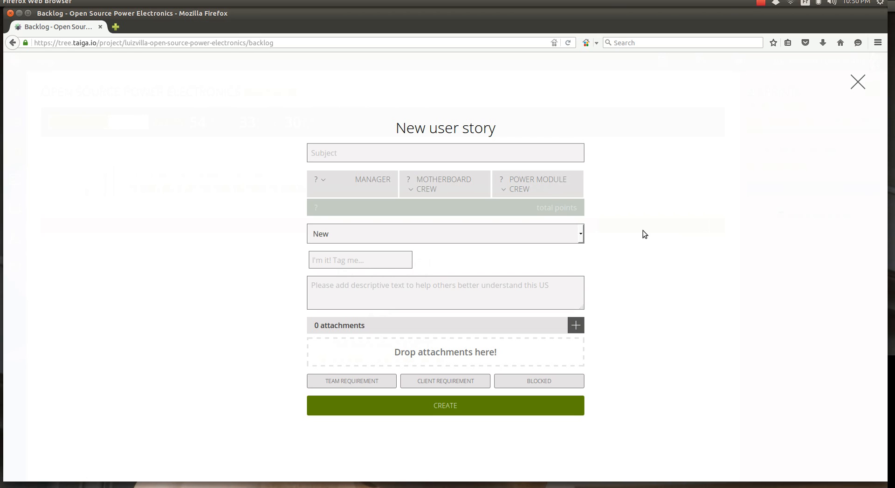
{"action": "type", "text": "Develop a"}
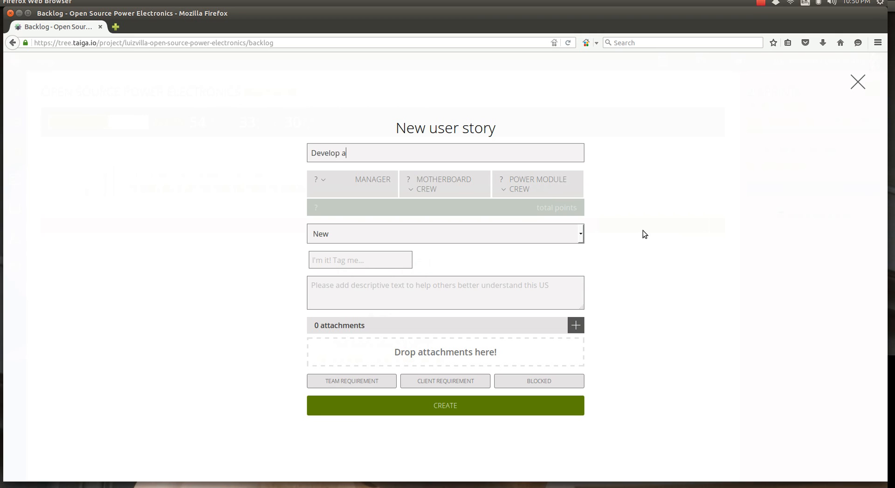
{"action": "type", "text": "feeder"}
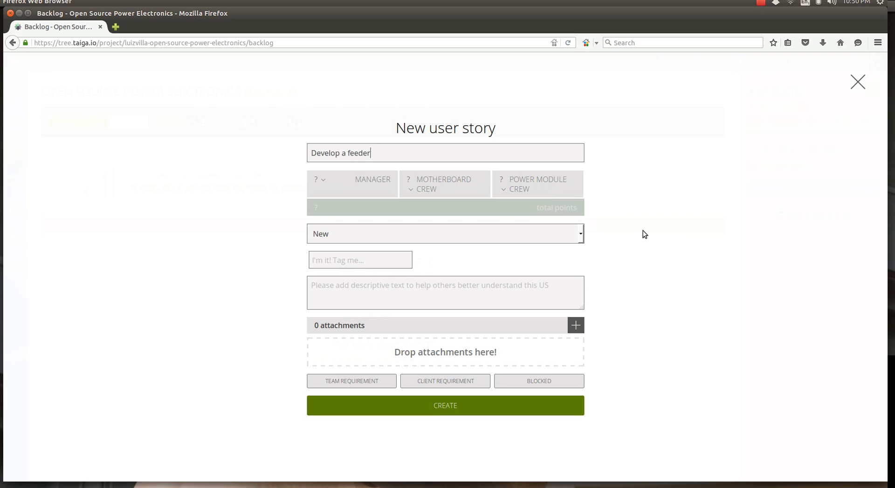
{"action": "type", "text": "sysm"}
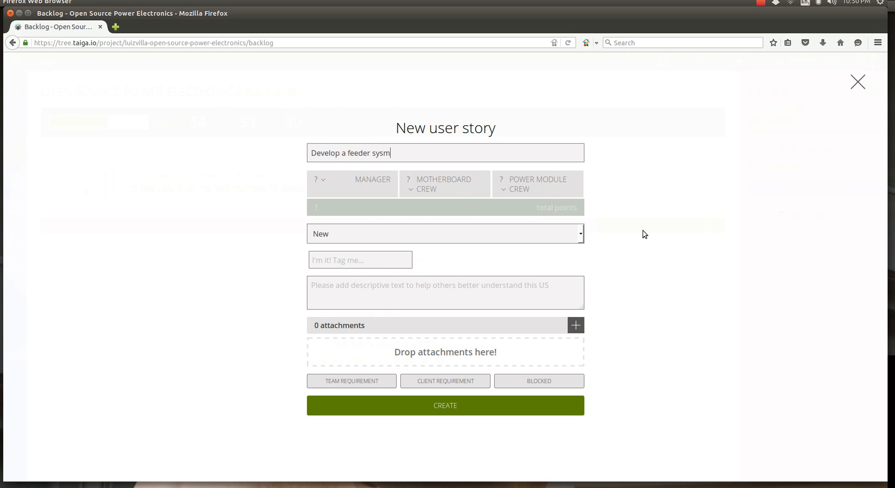
{"action": "type", "text": "tem for"}
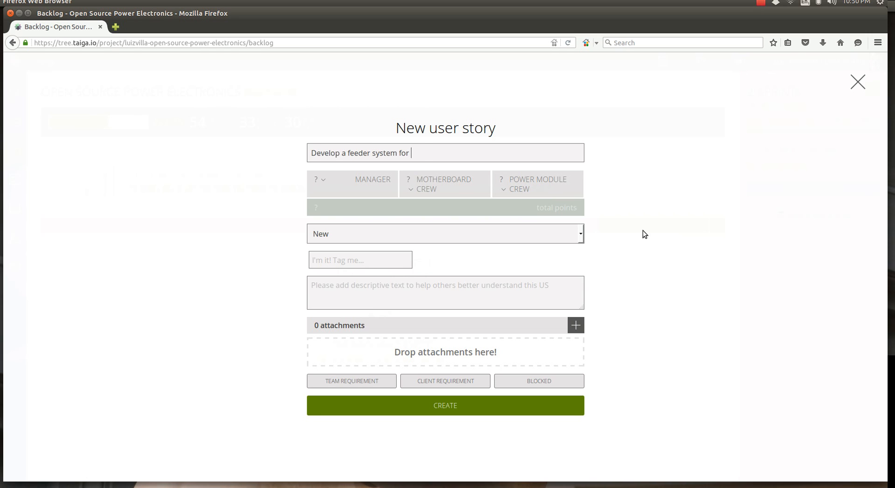
{"action": "type", "text": "the power convet"}
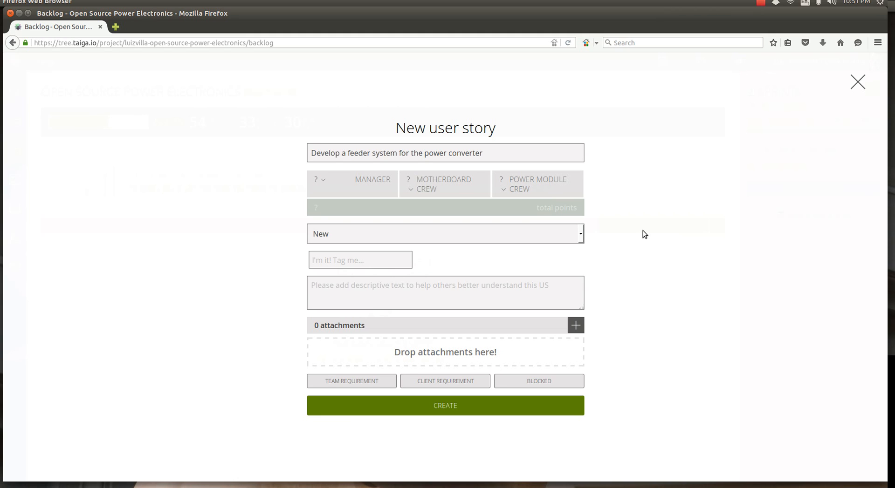
{"action": "mouse_move", "coordinate": [523, 265]}
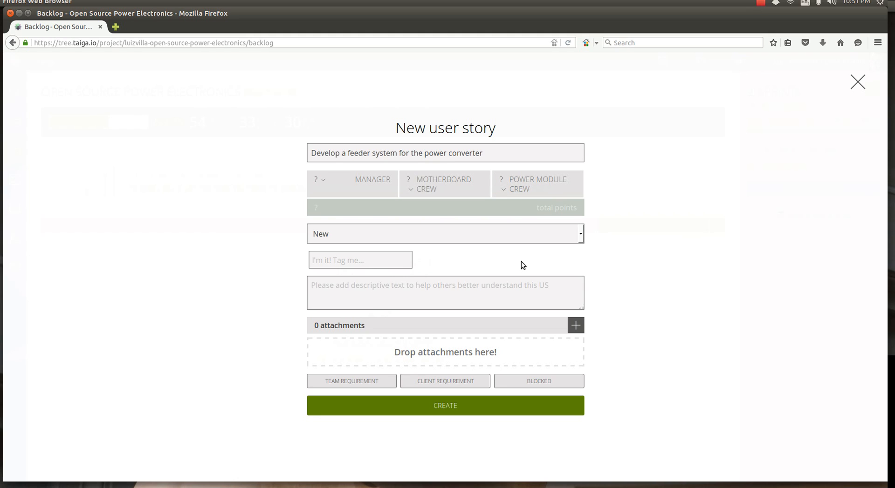
Step: Estimate the story at 0 manager, 15 motherboard crew and 8 power module crew points
{"action": "left_click", "coordinate": [446, 153]}
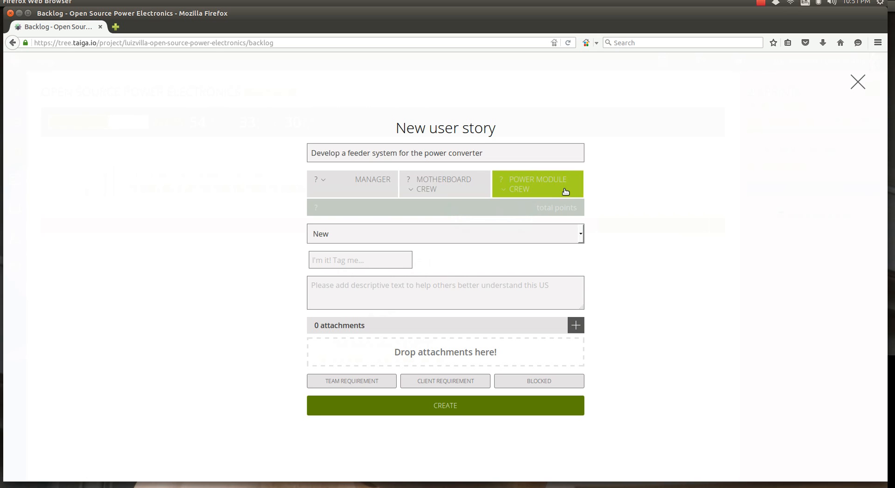
{"action": "left_click", "coordinate": [443, 183]}
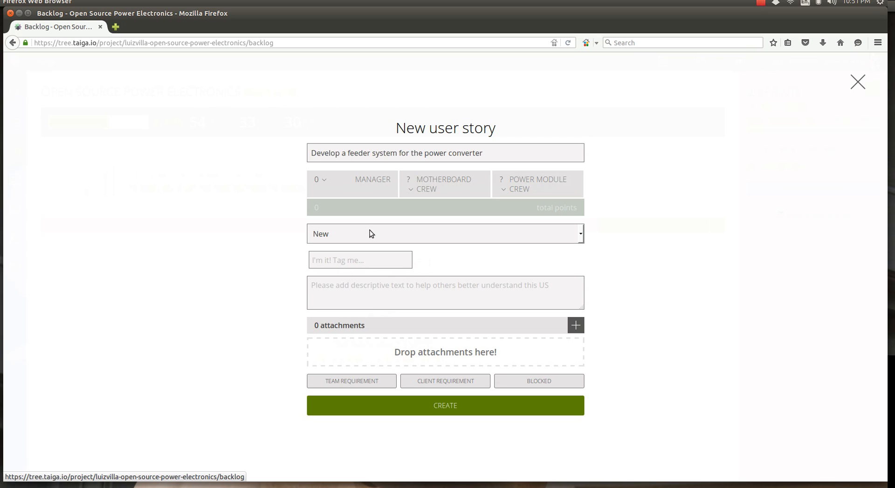
{"action": "mouse_move", "coordinate": [398, 225]}
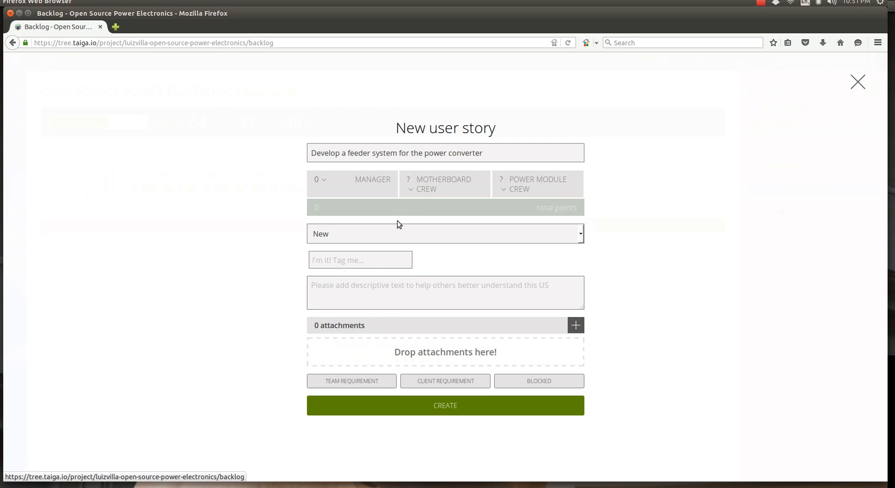
{"action": "left_click", "coordinate": [444, 183]}
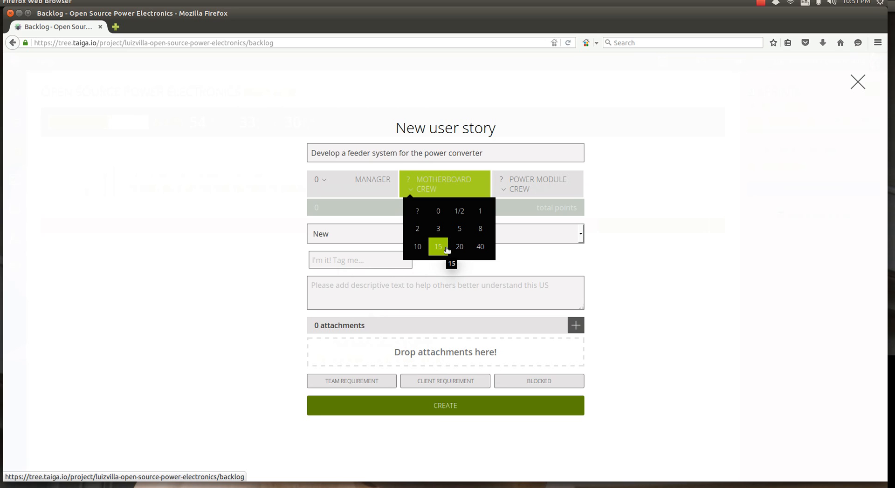
{"action": "left_click", "coordinate": [438, 246]}
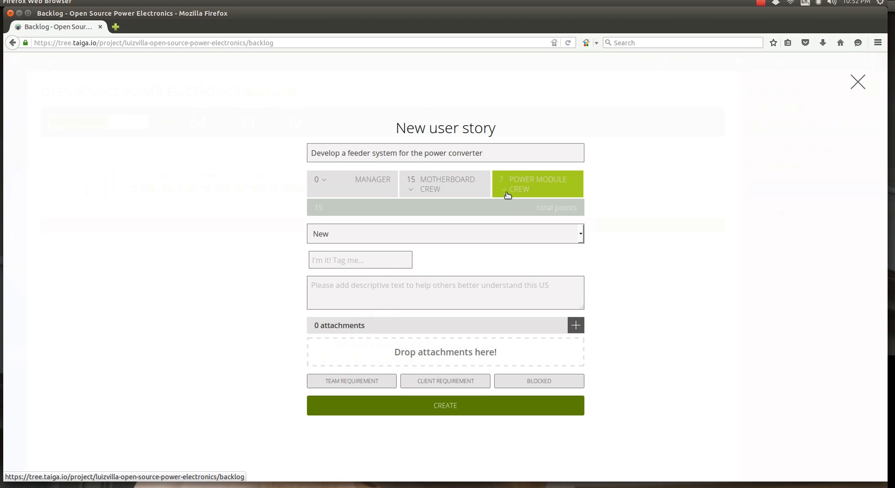
{"action": "left_click", "coordinate": [534, 184]}
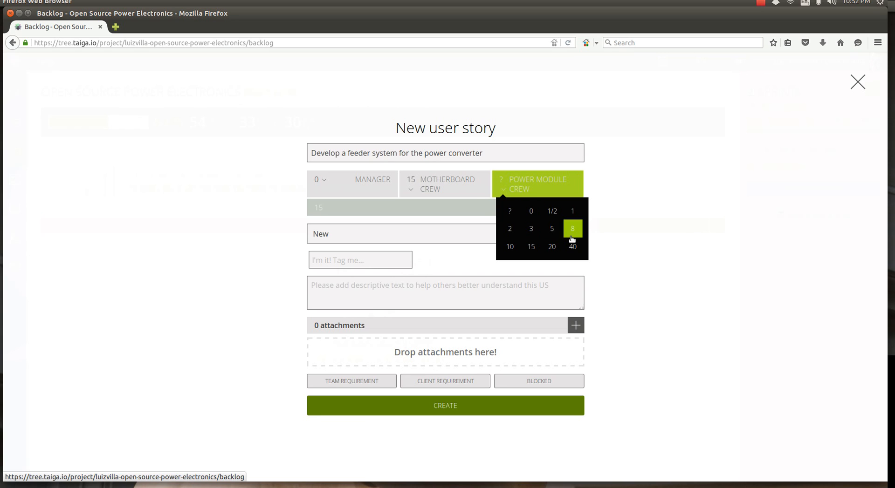
{"action": "left_click", "coordinate": [573, 228]}
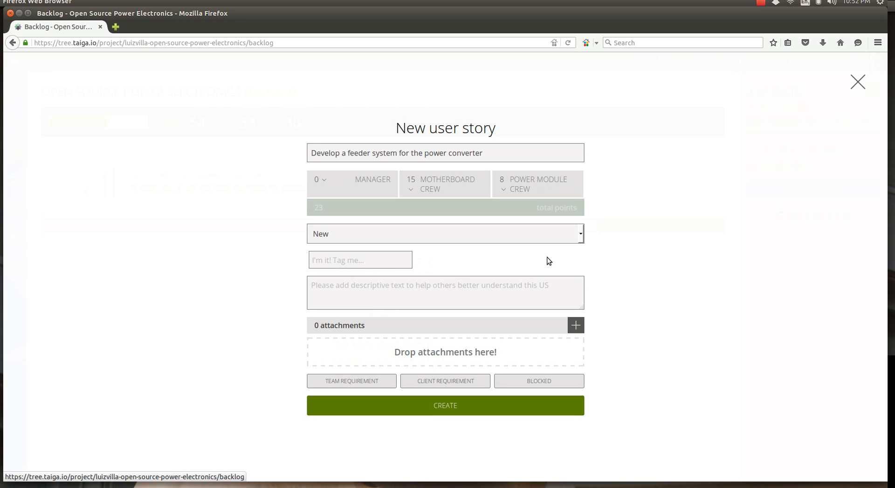
{"action": "mouse_move", "coordinate": [523, 260]}
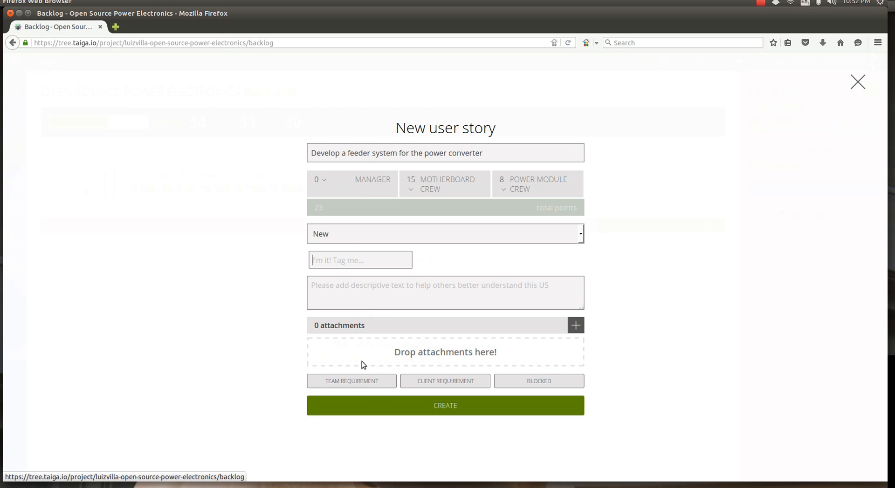
Step: Create the story so it appears in the backlog as #36 with 23 points
{"action": "left_click", "coordinate": [446, 405]}
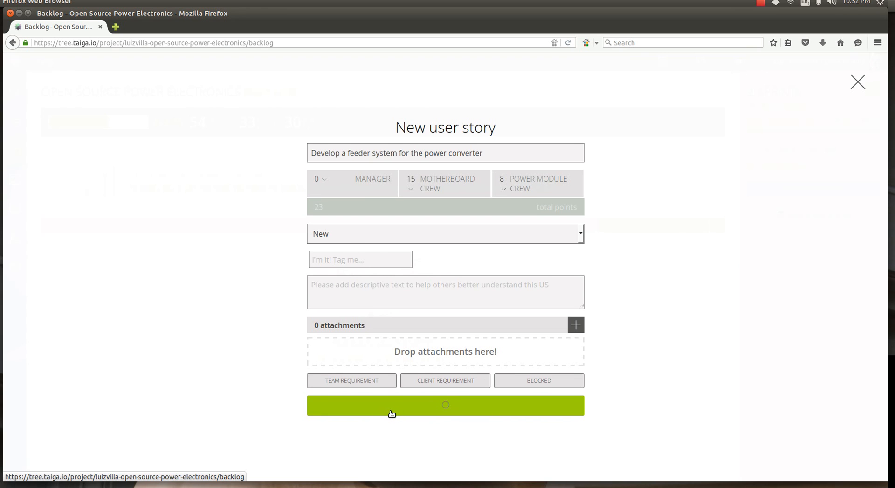
{"action": "left_click", "coordinate": [445, 406]}
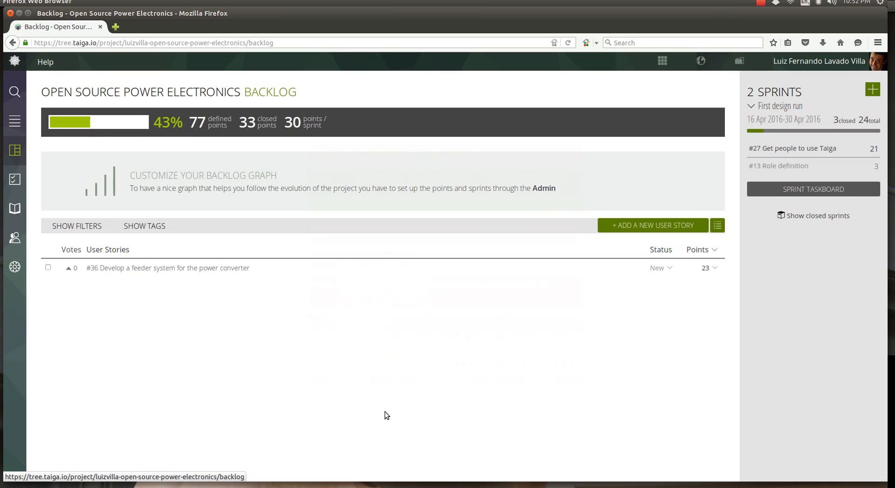
{"action": "mouse_move", "coordinate": [508, 266]}
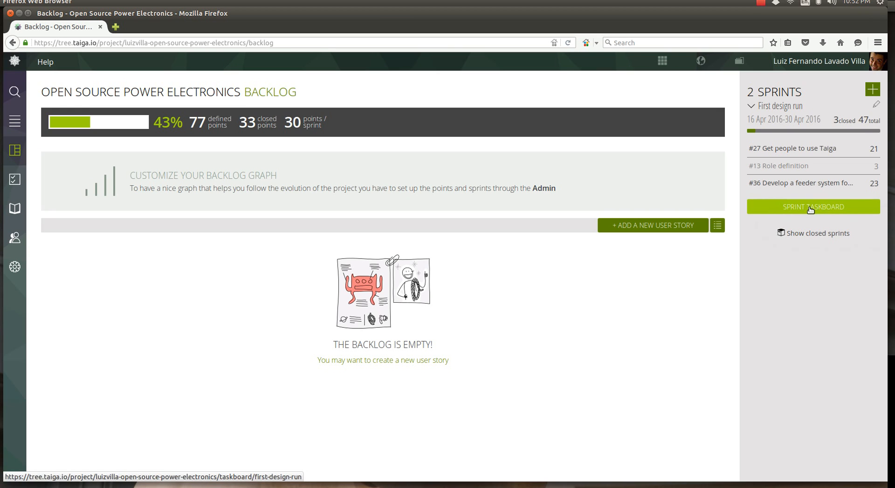
Step: Open the First design run taskboard and start a new task for story #36
{"action": "left_click", "coordinate": [813, 207]}
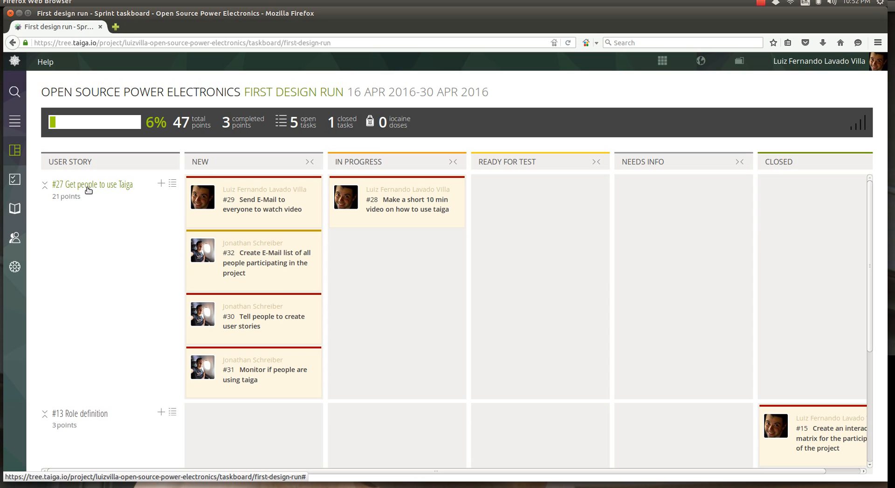
{"action": "mouse_move", "coordinate": [97, 194]}
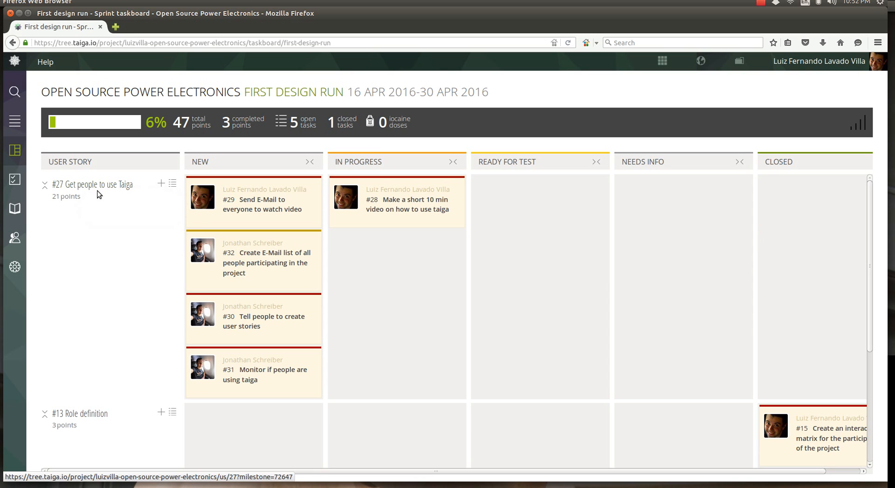
{"action": "mouse_move", "coordinate": [111, 188]}
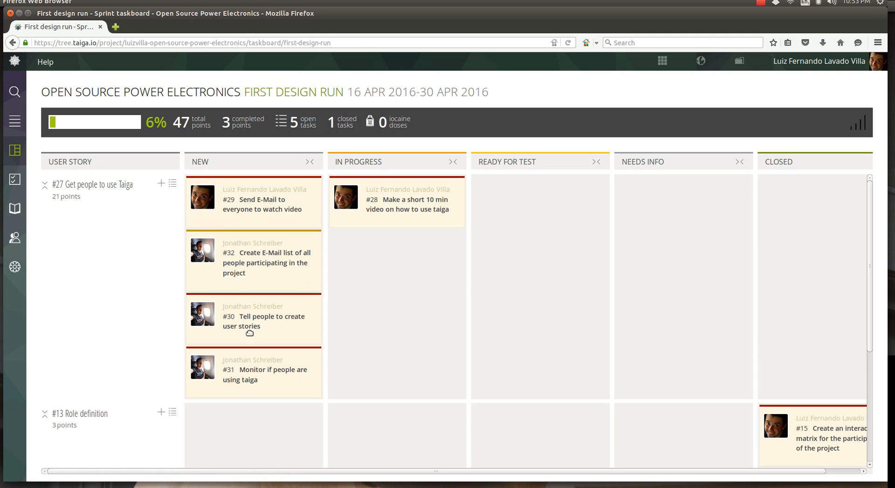
{"action": "mouse_move", "coordinate": [275, 218]}
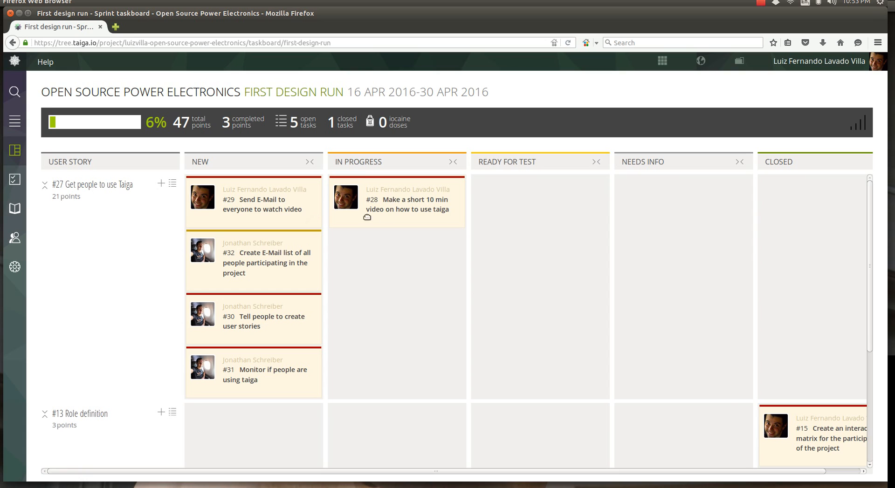
{"action": "mouse_move", "coordinate": [414, 212]}
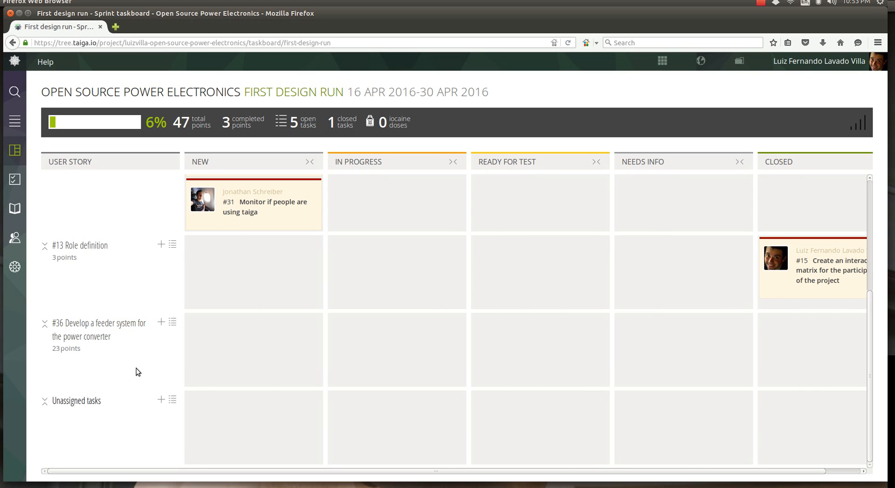
{"action": "mouse_move", "coordinate": [157, 365]}
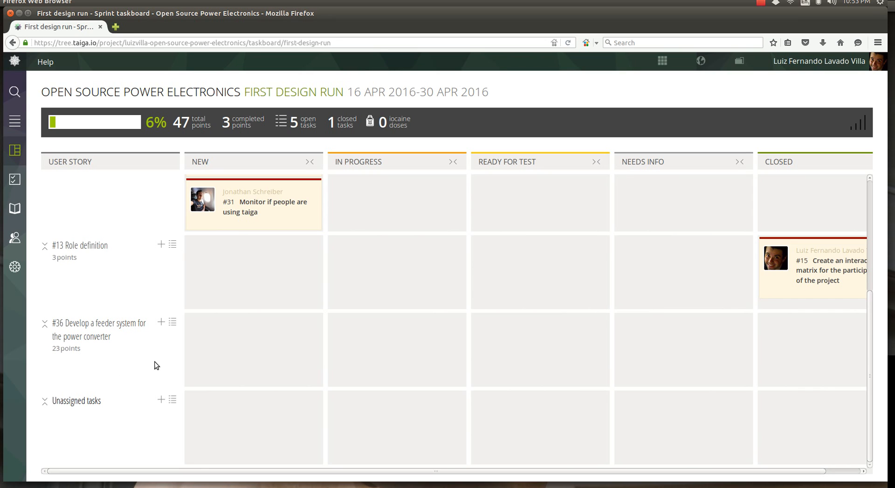
{"action": "mouse_move", "coordinate": [158, 329]}
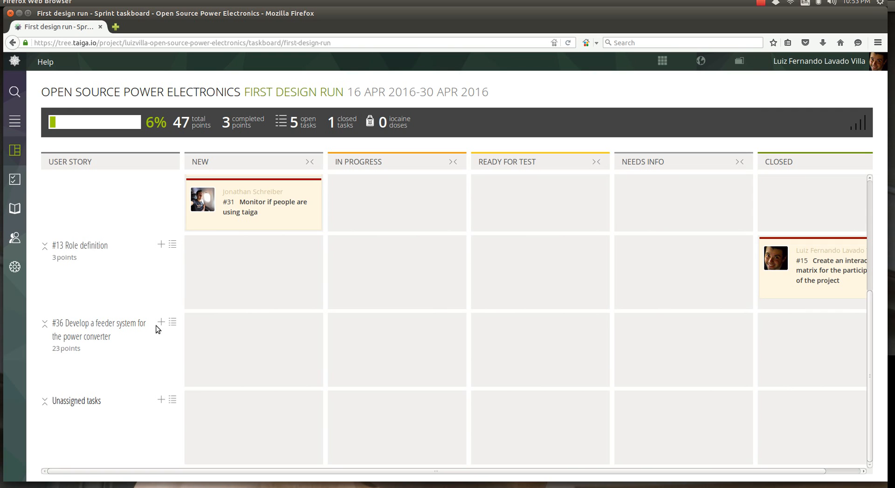
{"action": "left_click", "coordinate": [161, 321]}
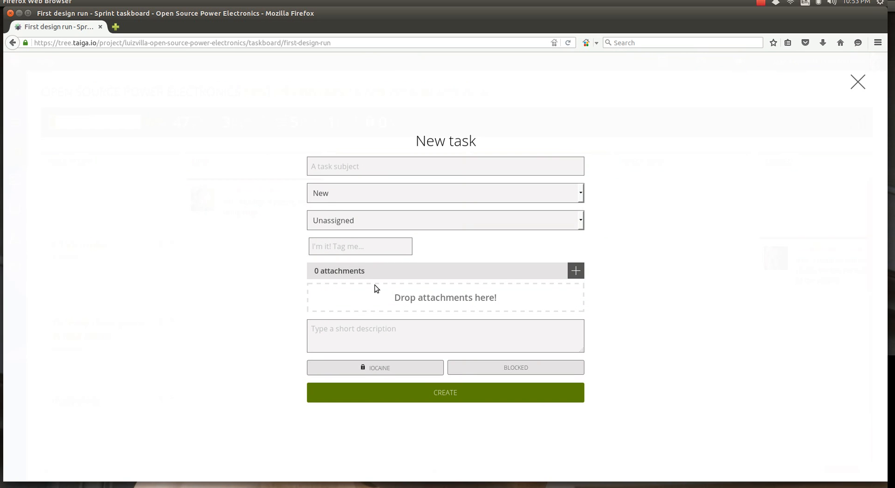
Step: Give the new task the subject 'Size the feeder in the motherboard', leaving it unassigned
{"action": "type", "text": "Size the f"}
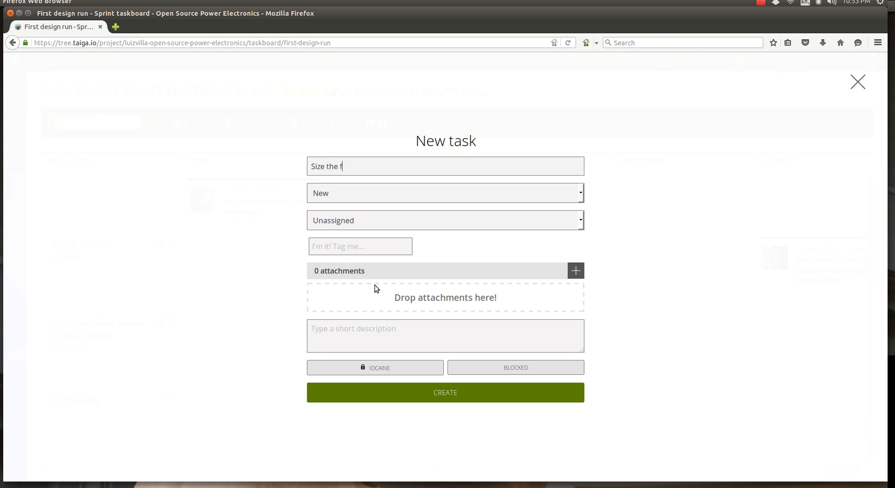
{"action": "type", "text": "eeder in the"}
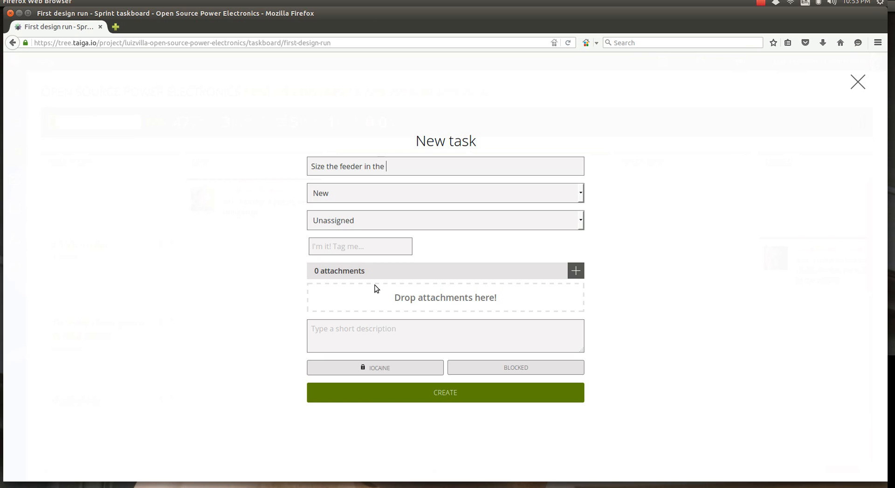
{"action": "type", "text": "mother"}
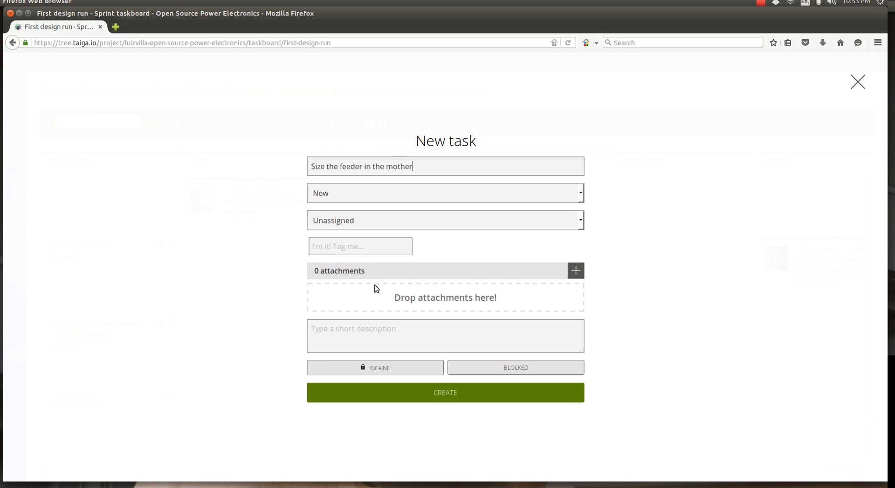
{"action": "type", "text": "board"}
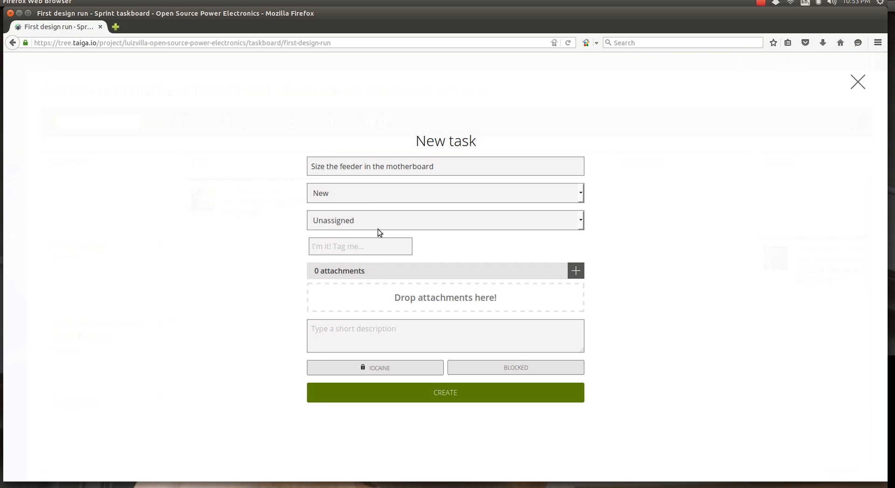
{"action": "mouse_move", "coordinate": [378, 227]}
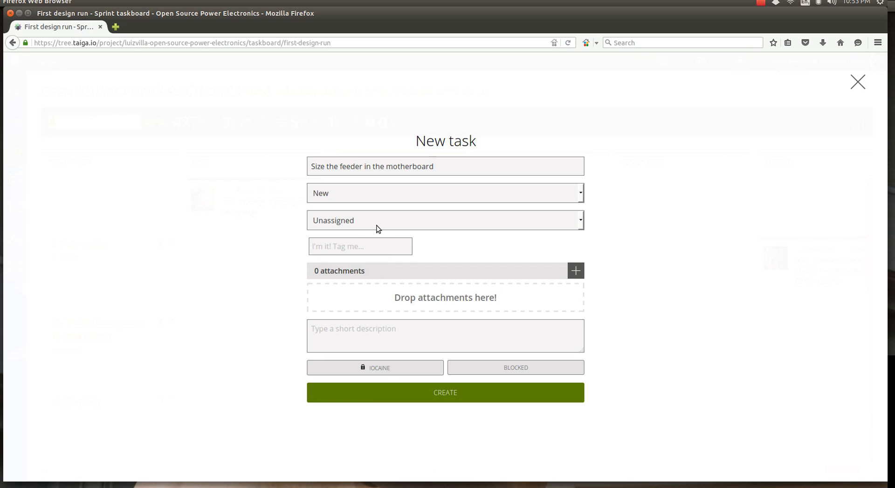
{"action": "left_click", "coordinate": [445, 220]}
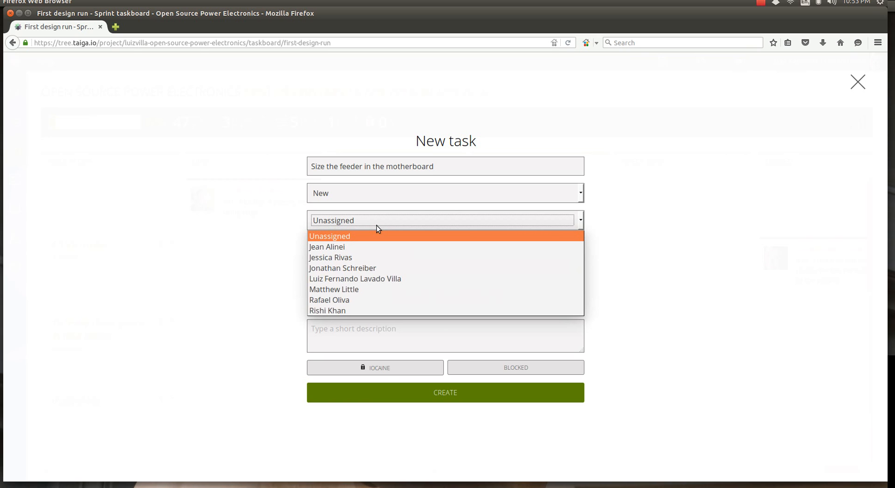
{"action": "mouse_move", "coordinate": [380, 260]}
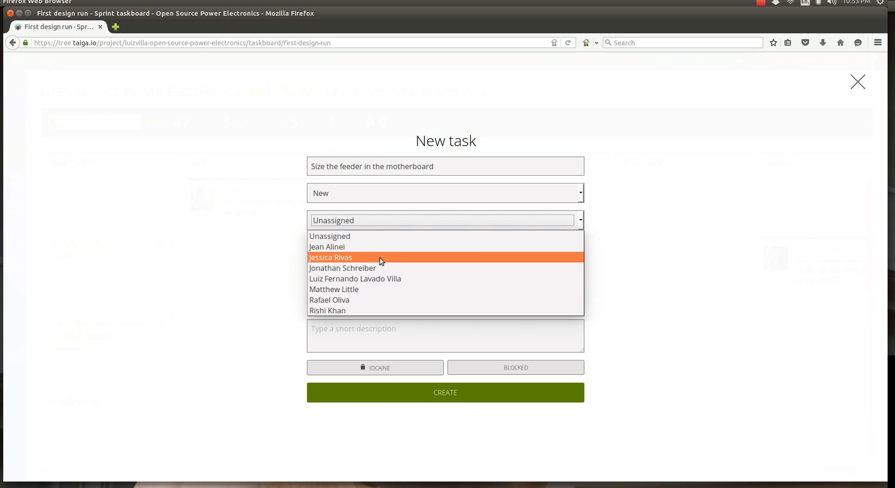
{"action": "mouse_move", "coordinate": [373, 220]}
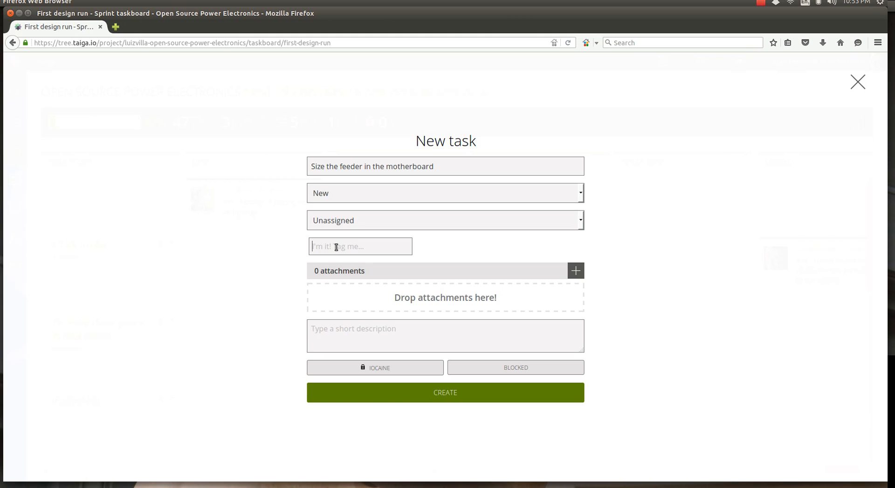
{"action": "mouse_move", "coordinate": [252, 240]}
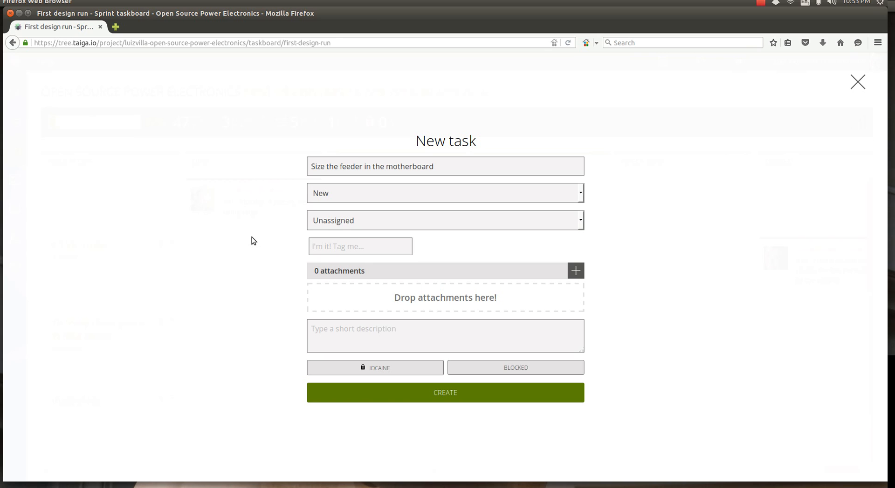
Step: Tag the task must do, should do and could do
{"action": "type", "text": "m"}
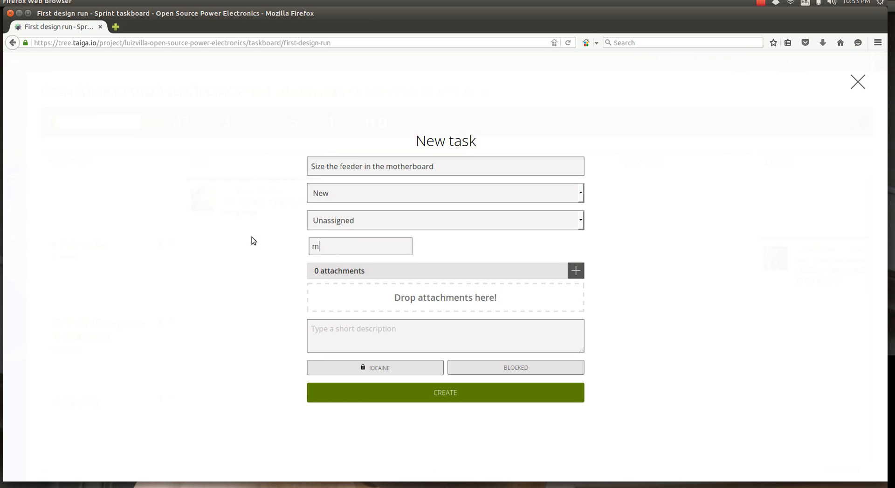
{"action": "type", "text": "ust do"}
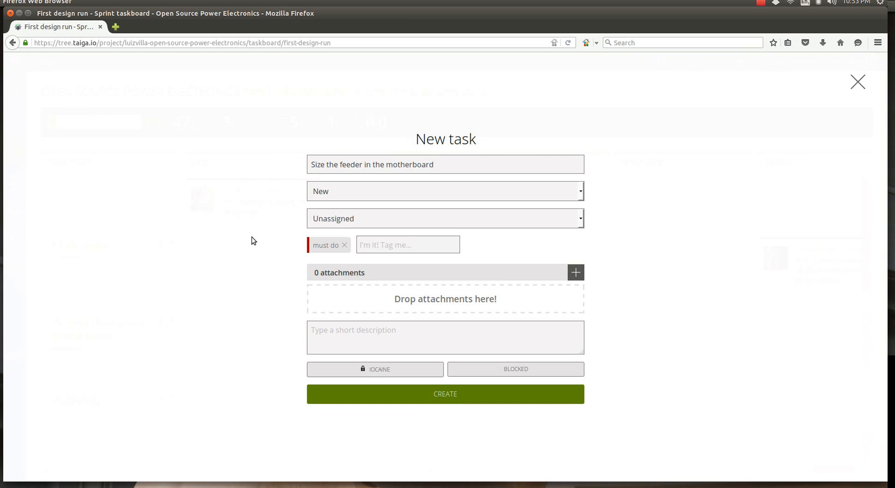
{"action": "type", "text": "should do"}
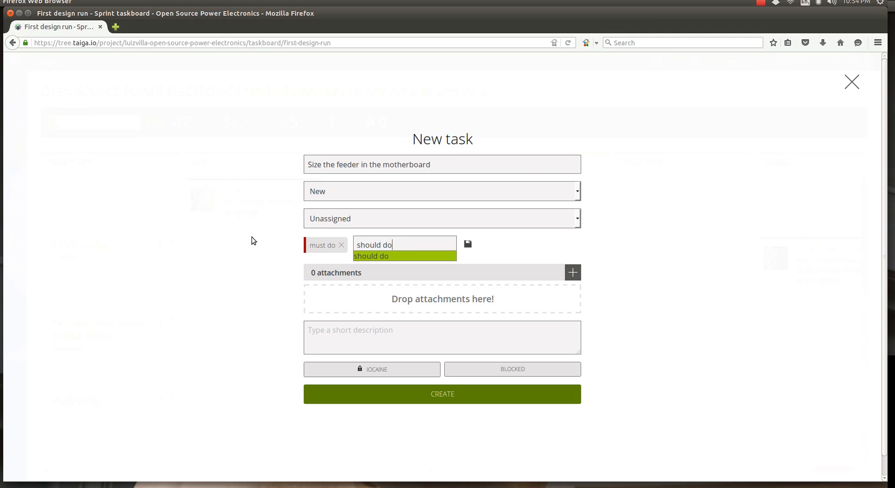
{"action": "left_click", "coordinate": [370, 256]}
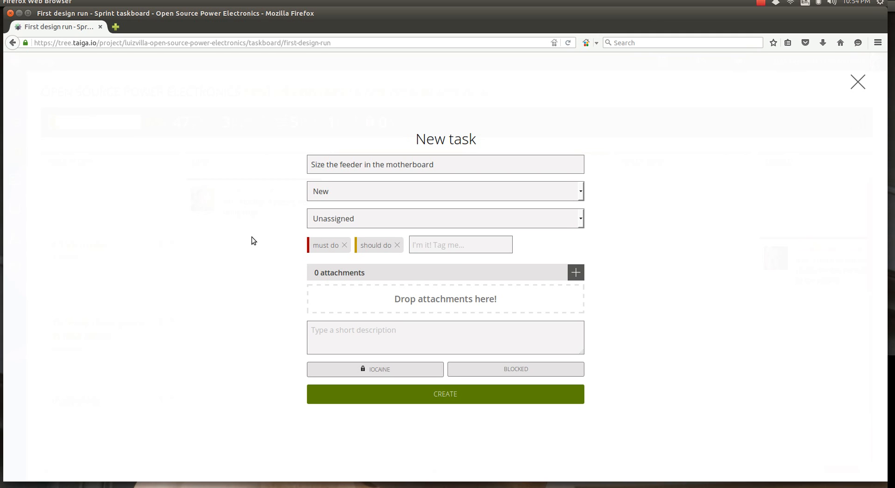
{"action": "type", "text": "could"}
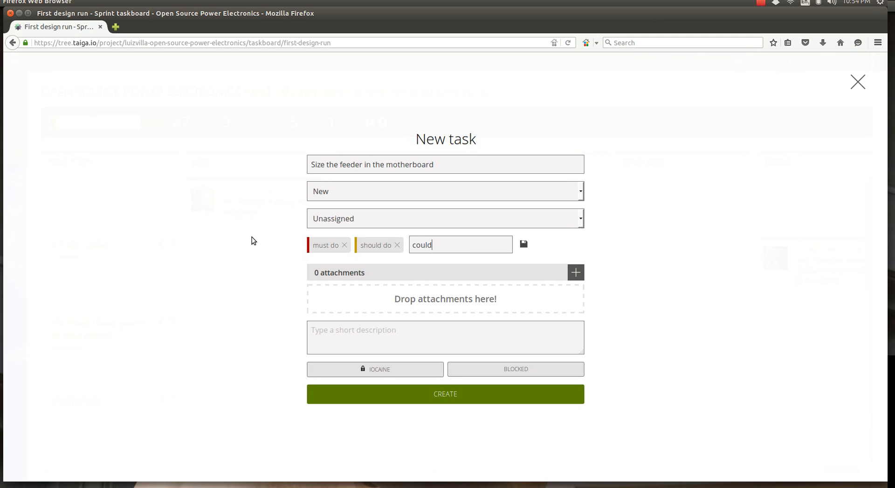
{"action": "key", "text": "Enter"}
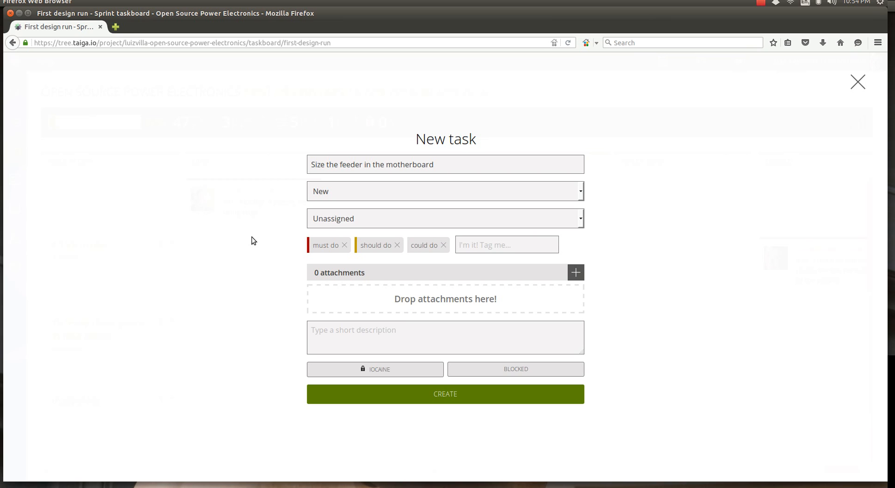
{"action": "mouse_move", "coordinate": [442, 247]}
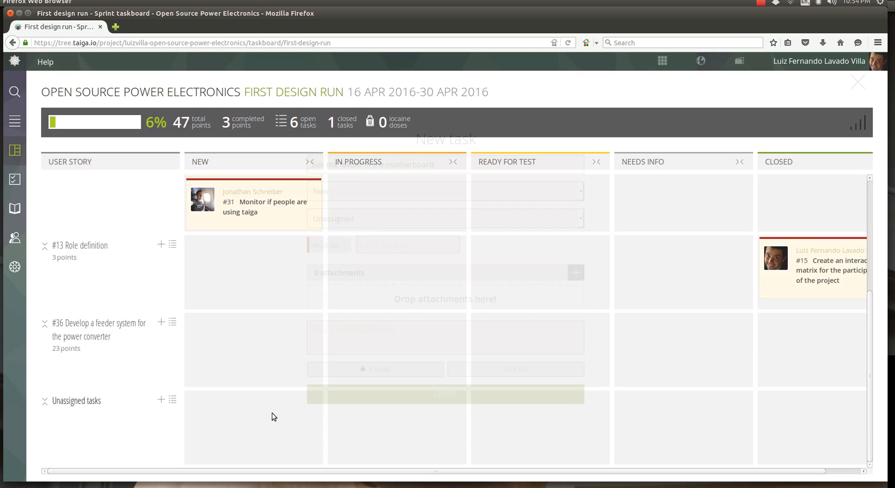
Step: Create task #37, then review the team page and a member's motherboard crew assignment
{"action": "left_click", "coordinate": [445, 394]}
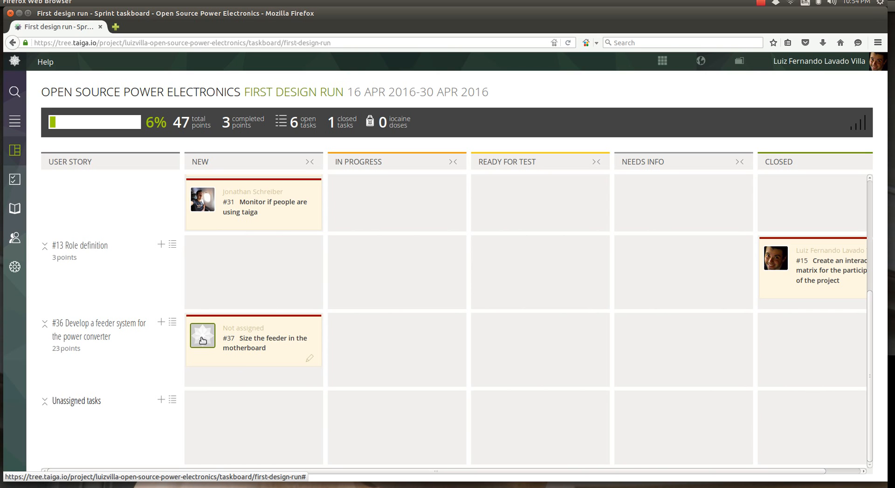
{"action": "mouse_move", "coordinate": [126, 217]}
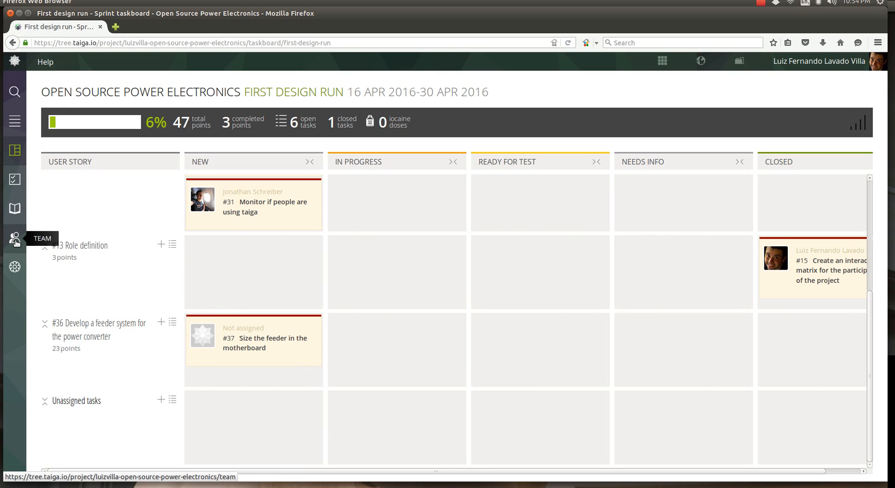
{"action": "left_click", "coordinate": [14, 237]}
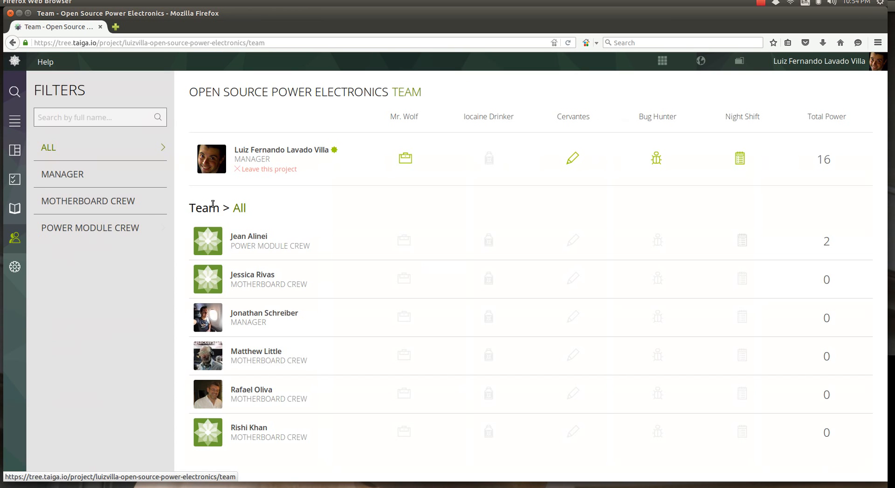
{"action": "mouse_move", "coordinate": [252, 469]}
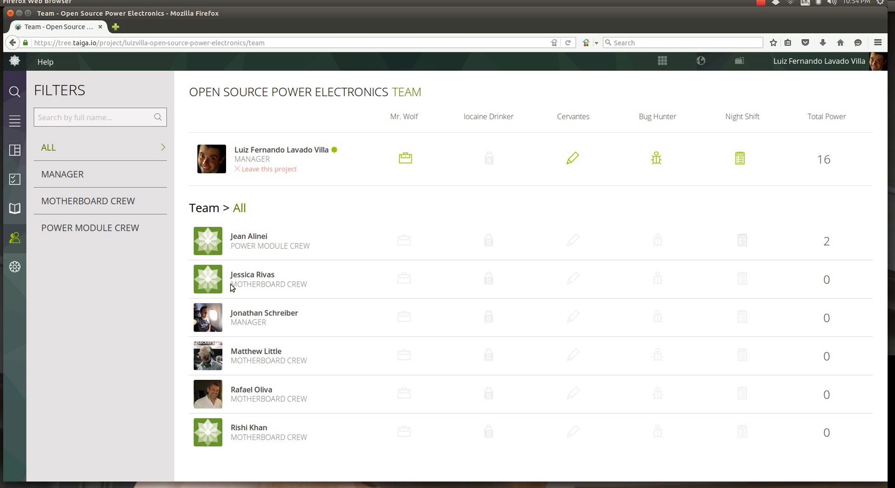
{"action": "double_click", "coordinate": [268, 284]}
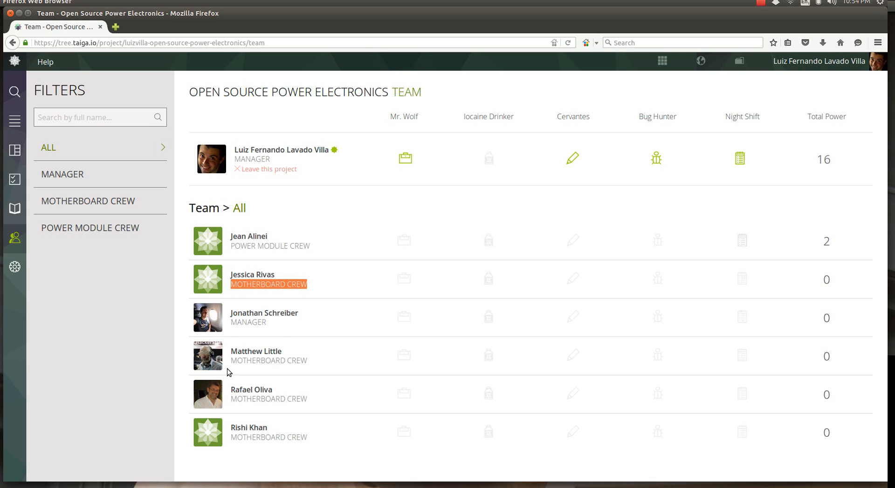
{"action": "mouse_move", "coordinate": [306, 386]}
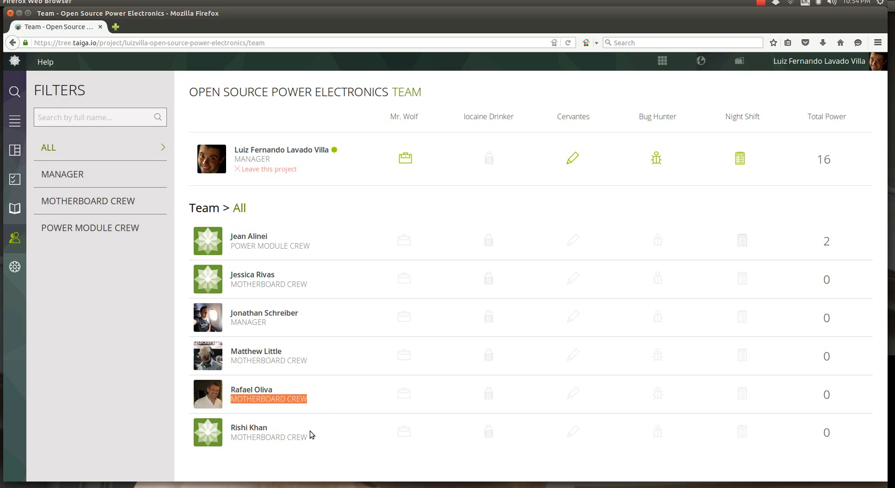
{"action": "mouse_move", "coordinate": [320, 443]}
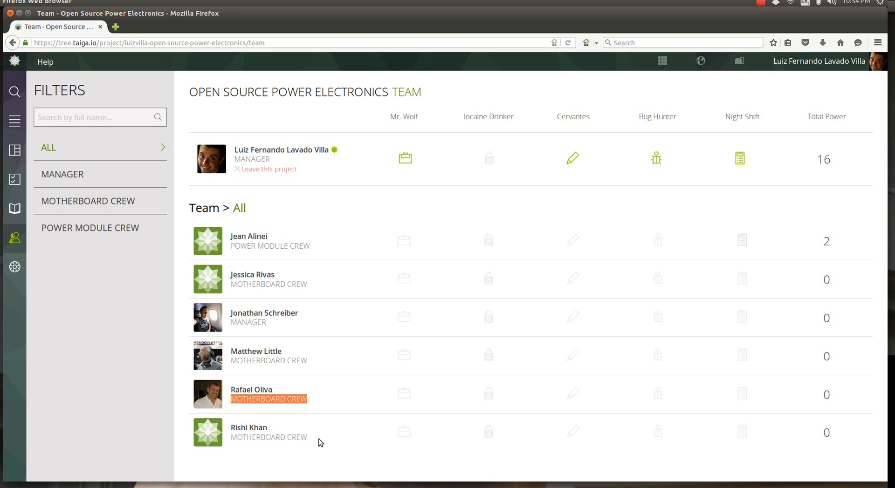
{"action": "mouse_move", "coordinate": [14, 179]}
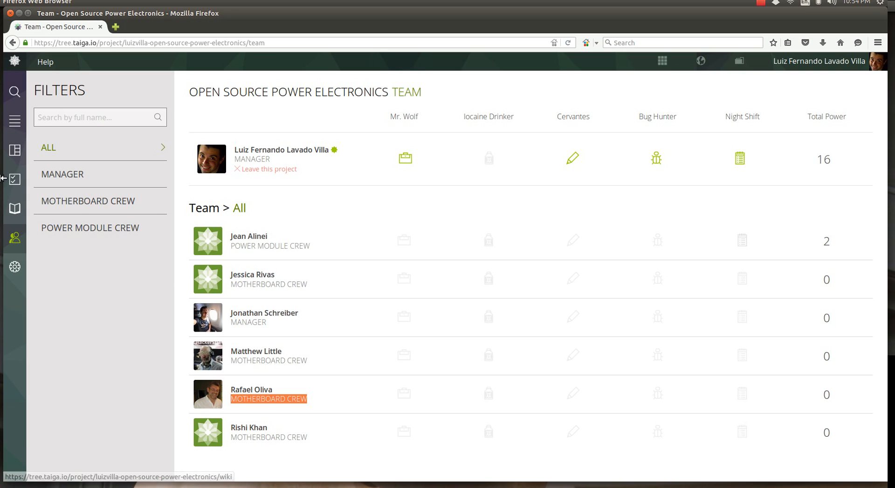
{"action": "mouse_move", "coordinate": [14, 179]}
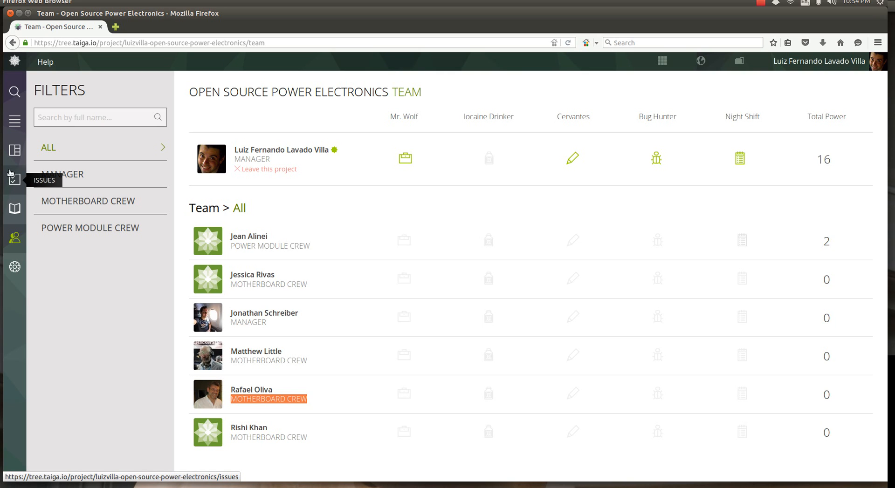
Step: From the backlog, open the First design run taskboard and task #37's details
{"action": "left_click", "coordinate": [14, 150]}
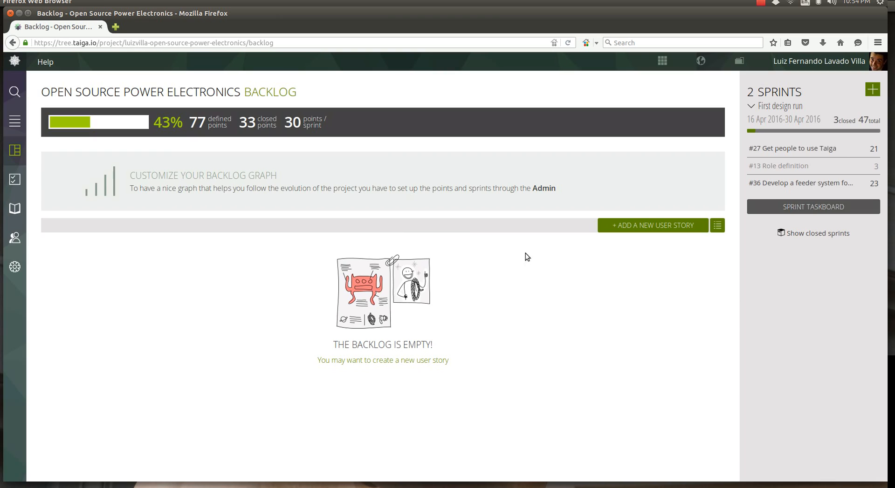
{"action": "left_click", "coordinate": [813, 207]}
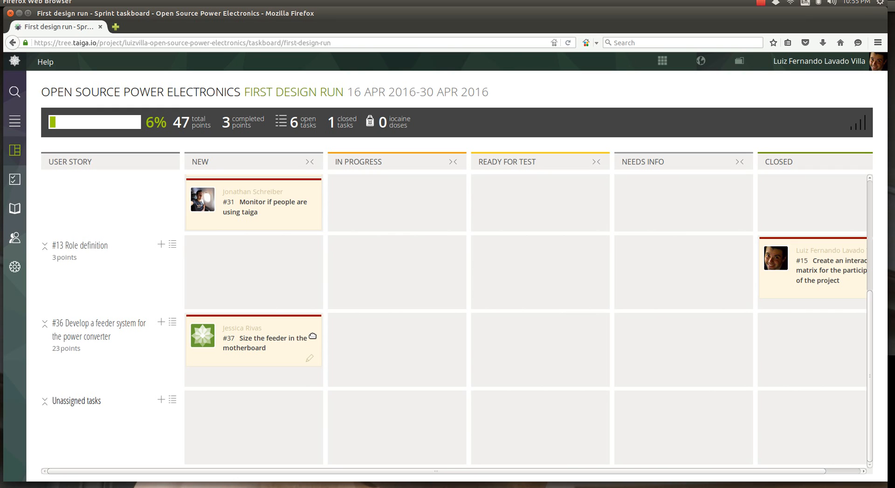
{"action": "left_click", "coordinate": [257, 343]}
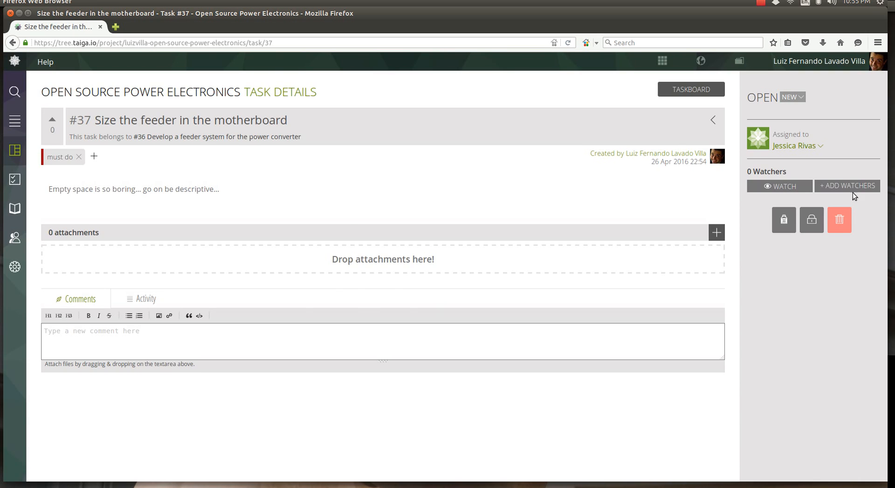
{"action": "left_click", "coordinate": [846, 185]}
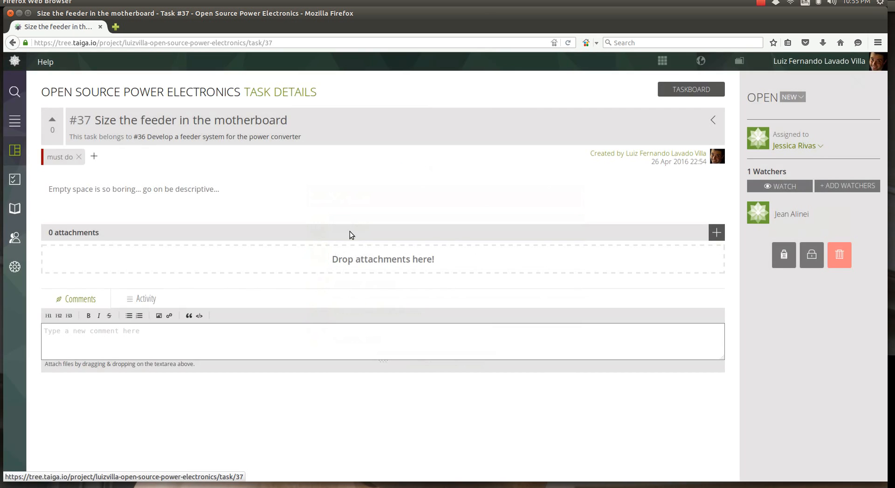
{"action": "mouse_move", "coordinate": [350, 331]}
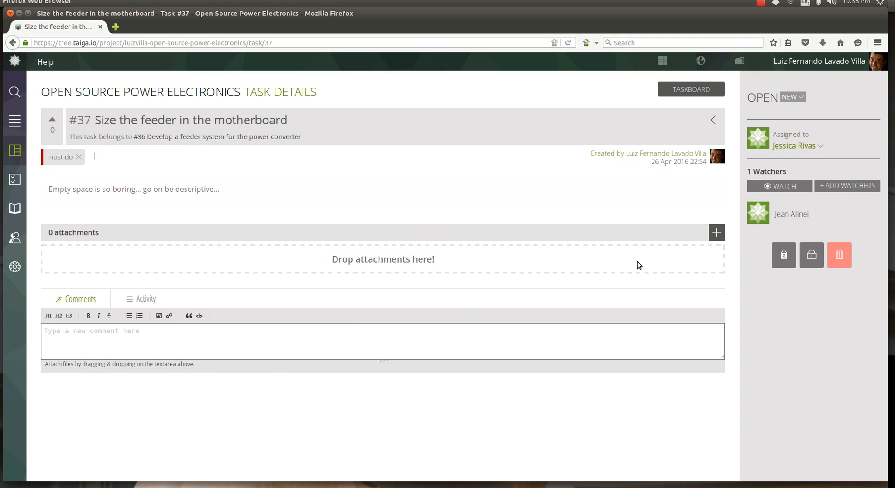
{"action": "left_click", "coordinate": [690, 88]}
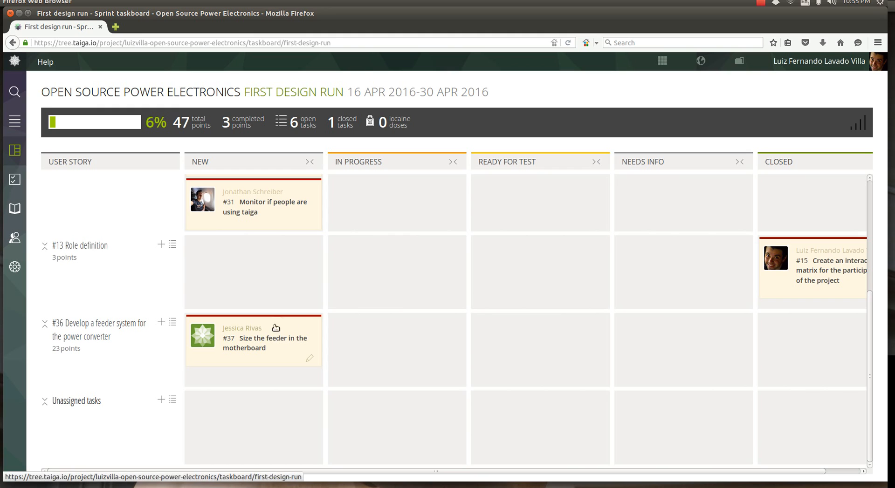
{"action": "left_click_drag", "start_coordinate": [253, 339], "coordinate": [397, 343]}
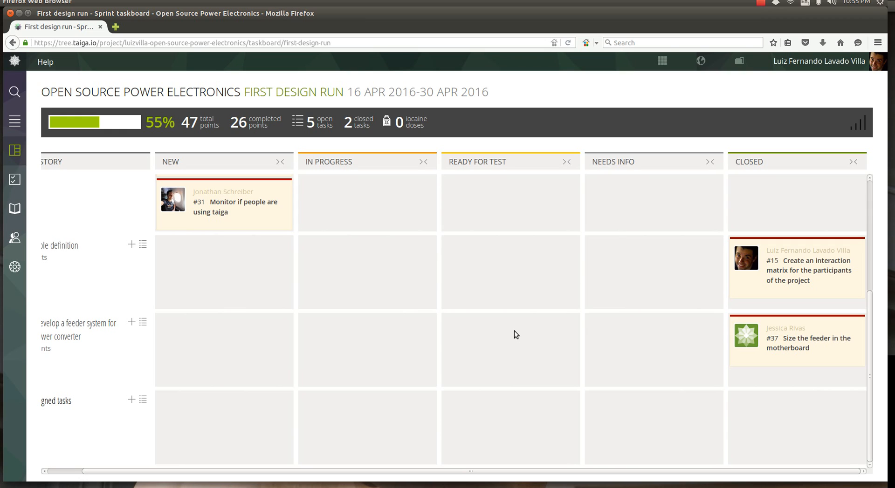
{"action": "left_click_drag", "start_coordinate": [796, 337], "coordinate": [390, 358]}
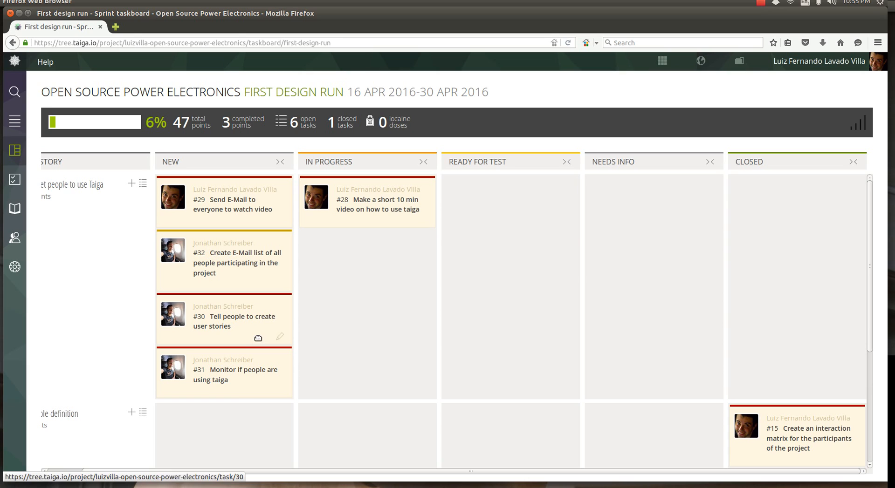
{"action": "mouse_move", "coordinate": [14, 180]}
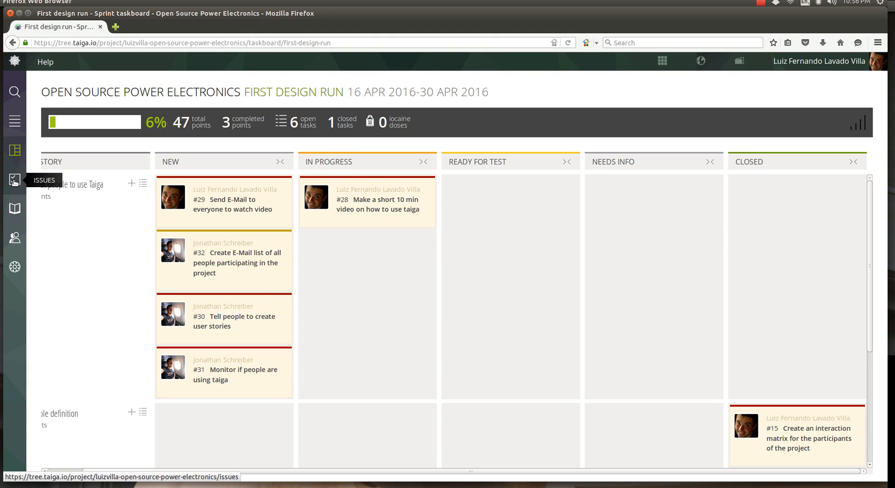
Step: Start a new issue in the project's issues list and make its type Question
{"action": "left_click", "coordinate": [14, 181]}
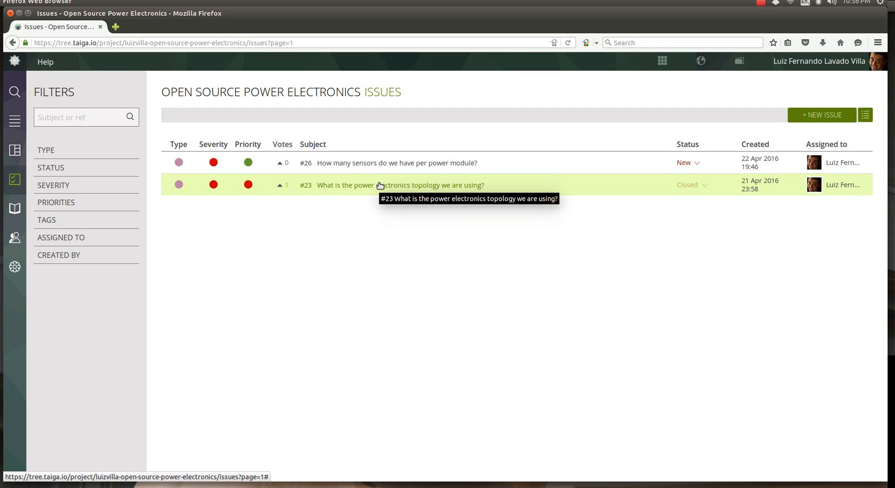
{"action": "mouse_move", "coordinate": [820, 129]}
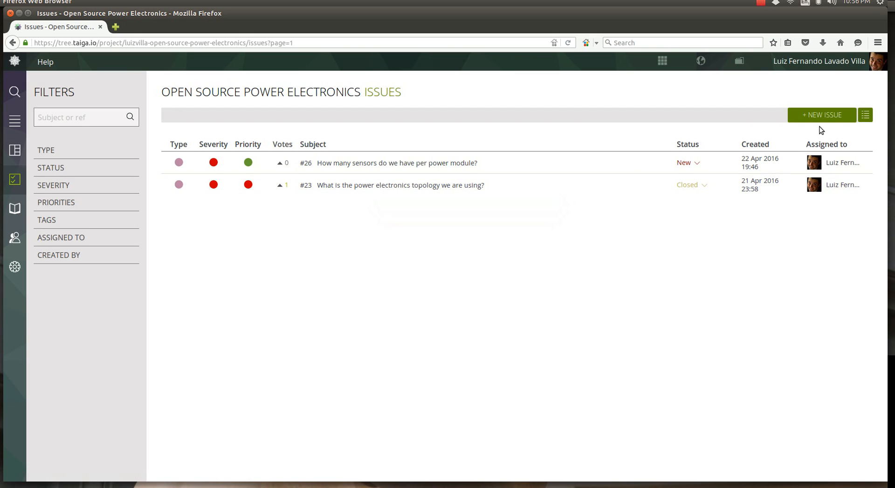
{"action": "left_click", "coordinate": [821, 114]}
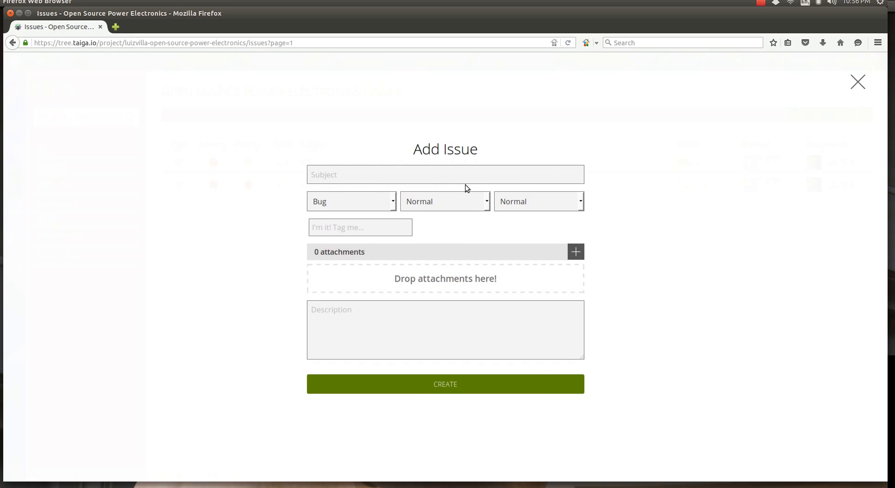
{"action": "left_click", "coordinate": [351, 201]}
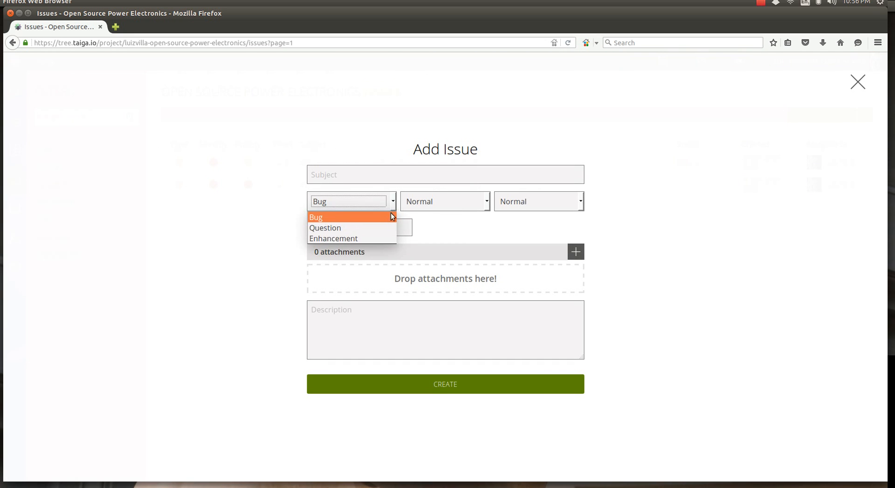
{"action": "left_click", "coordinate": [324, 228]}
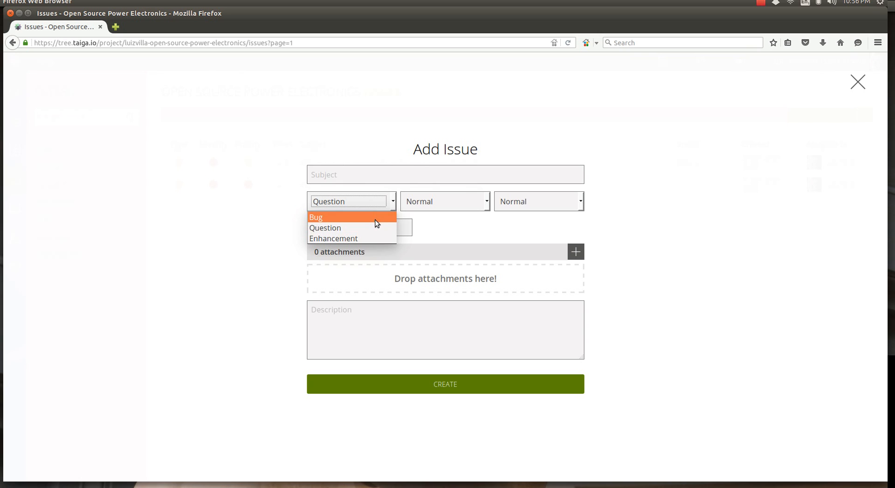
{"action": "mouse_move", "coordinate": [385, 233]}
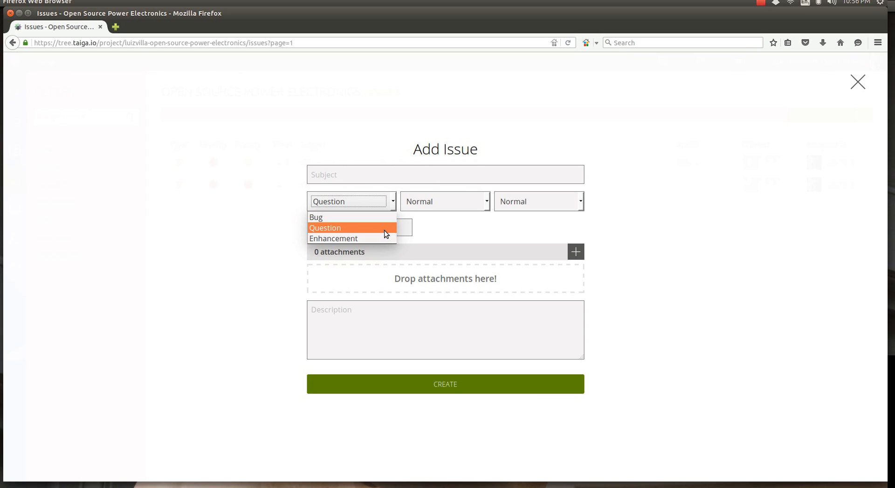
Step: Give the issue the subject 'What is the power needed by the power modules?'
{"action": "type", "text": "What"}
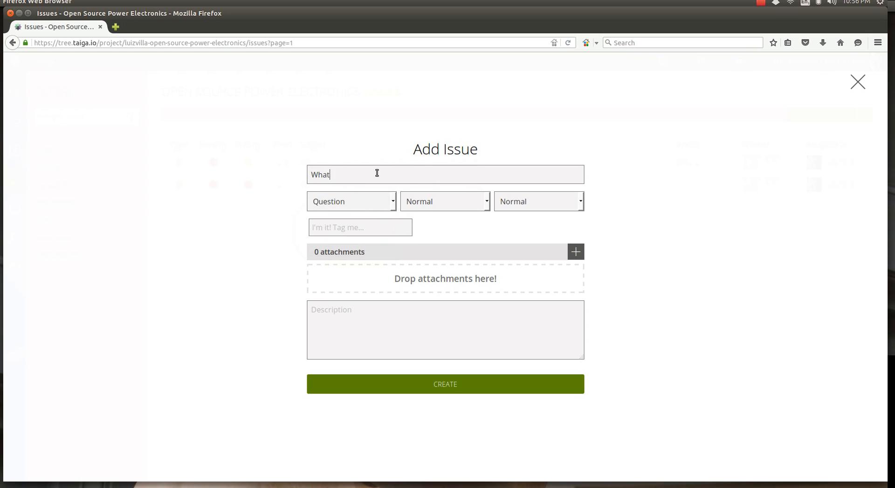
{"action": "type", "text": "is the power en"}
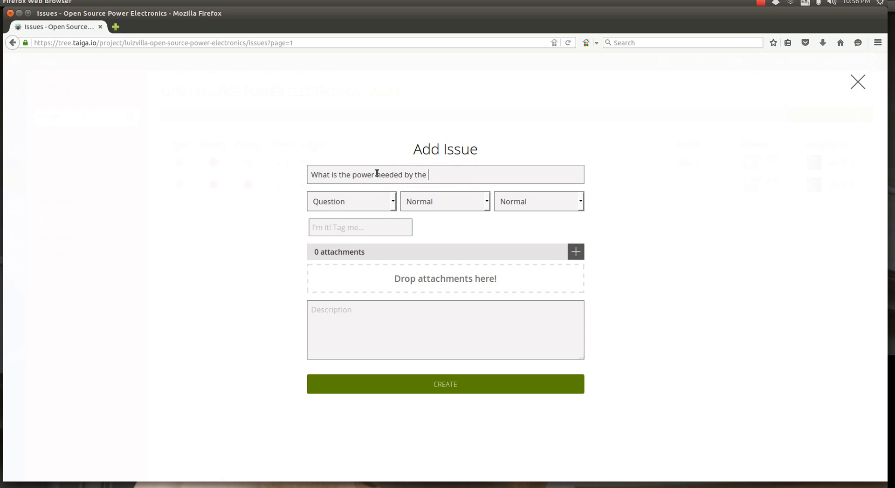
{"action": "type", "text": "power"}
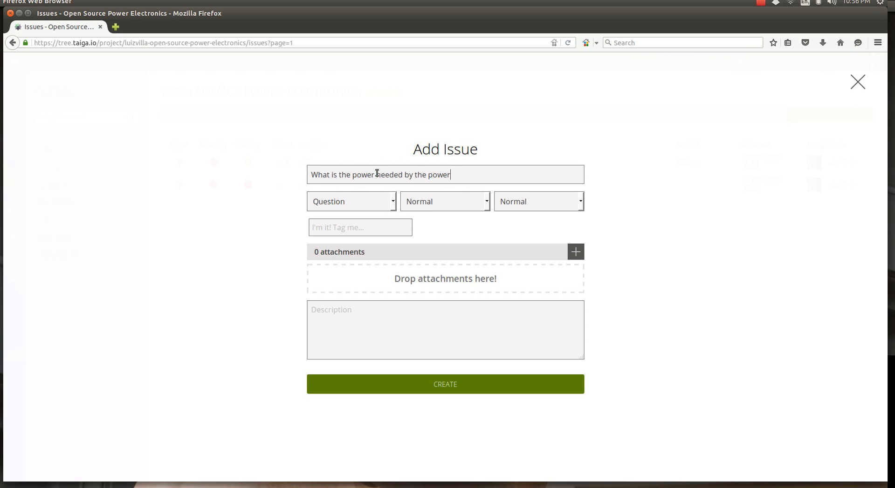
{"action": "type", "text": "modues?"}
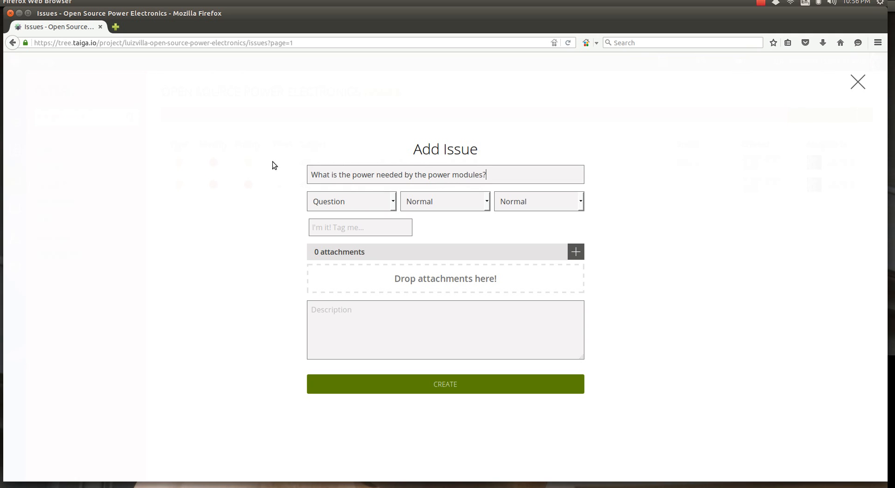
Step: Keep severity at Normal, rate the issue Important, and create it as issue #38
{"action": "left_click", "coordinate": [444, 202]}
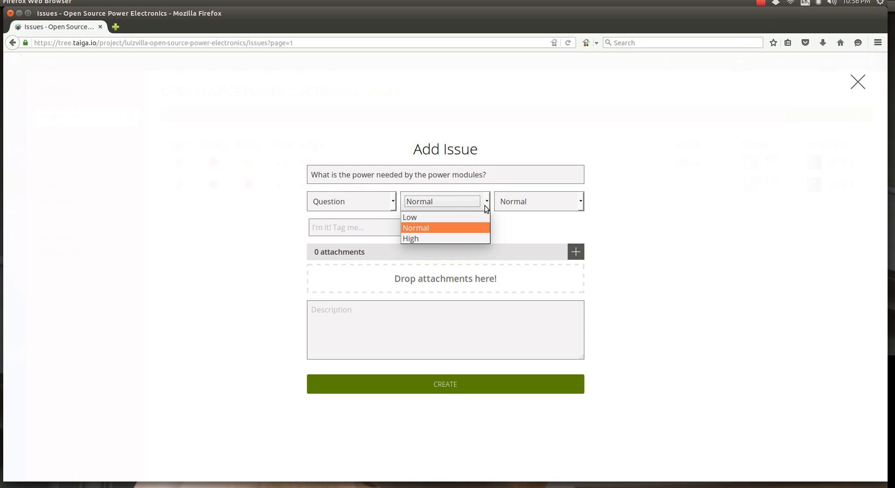
{"action": "left_click", "coordinate": [415, 227]}
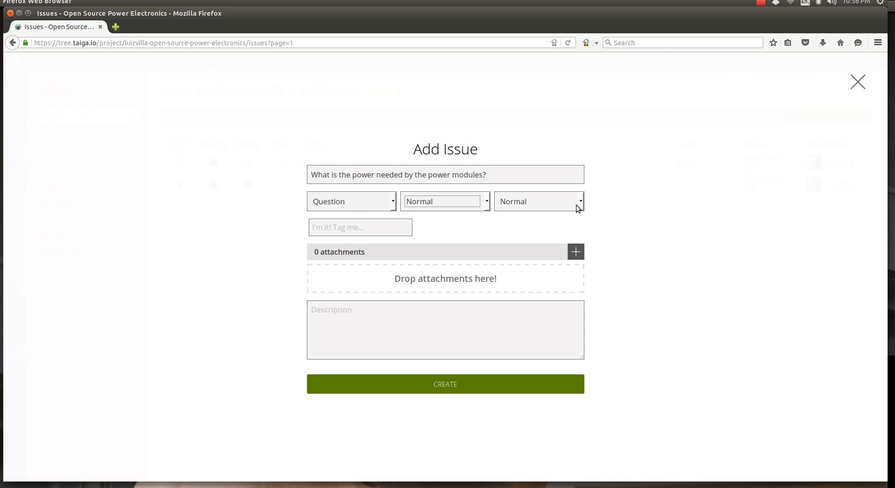
{"action": "left_click", "coordinate": [539, 201]}
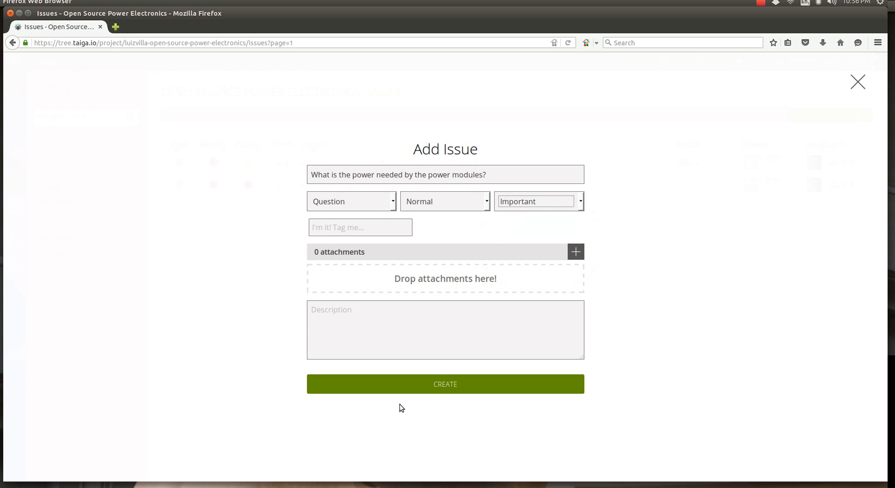
{"action": "left_click", "coordinate": [445, 384]}
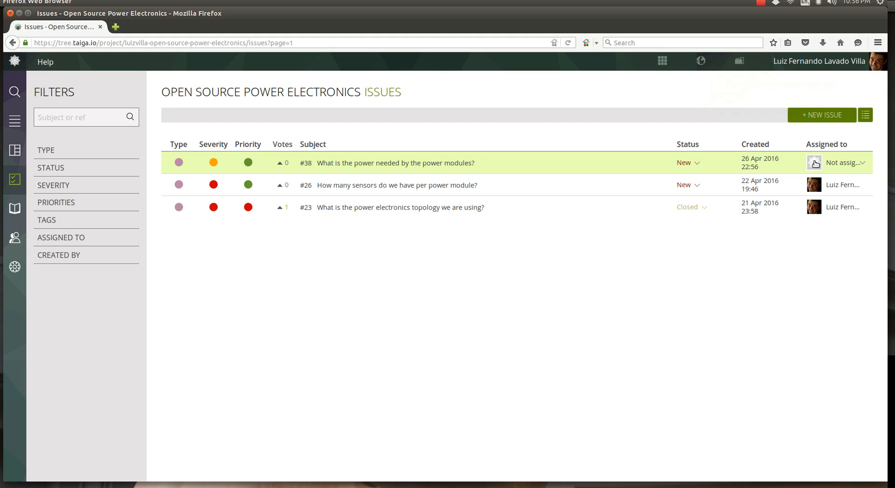
{"action": "left_click", "coordinate": [844, 162]}
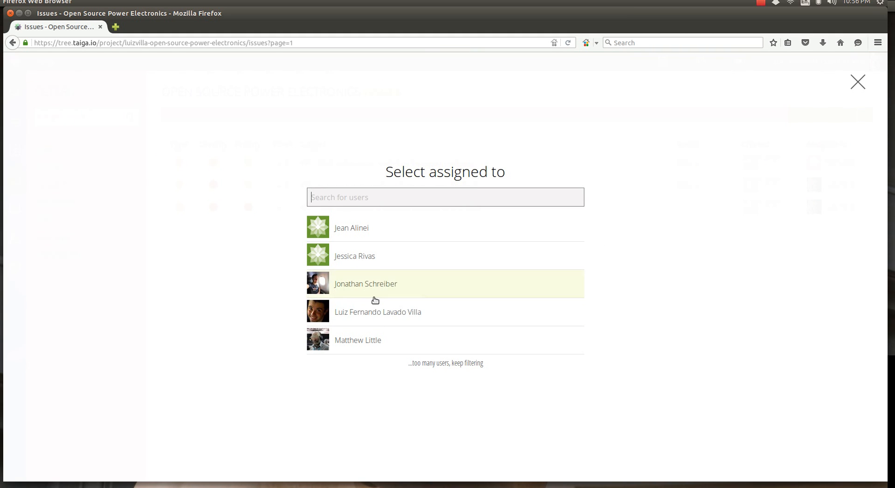
{"action": "left_click", "coordinate": [857, 81]}
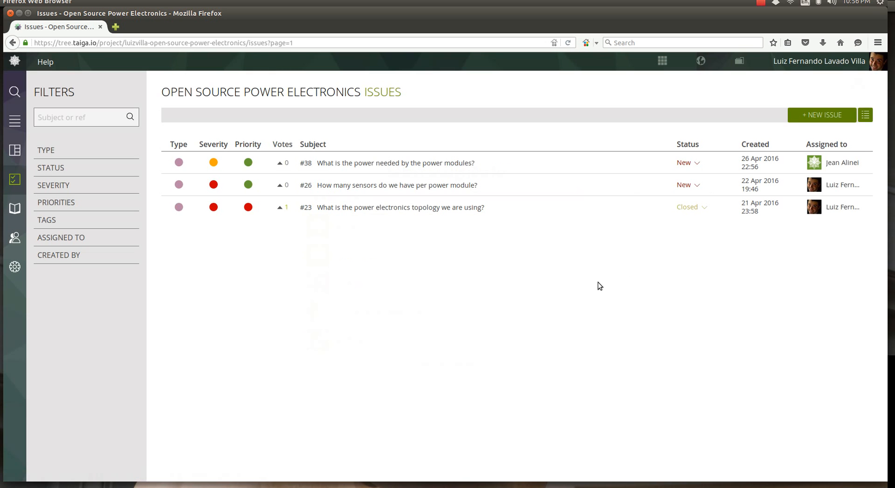
{"action": "mouse_move", "coordinate": [522, 291]}
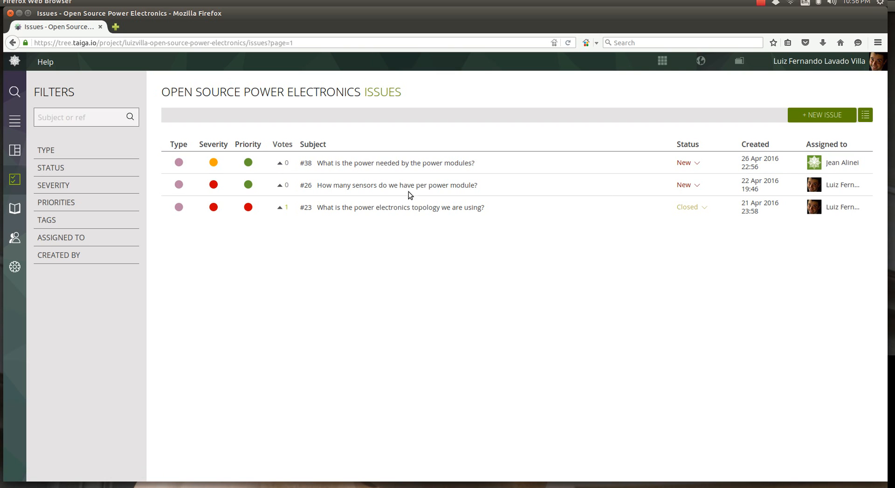
{"action": "left_click", "coordinate": [395, 162]}
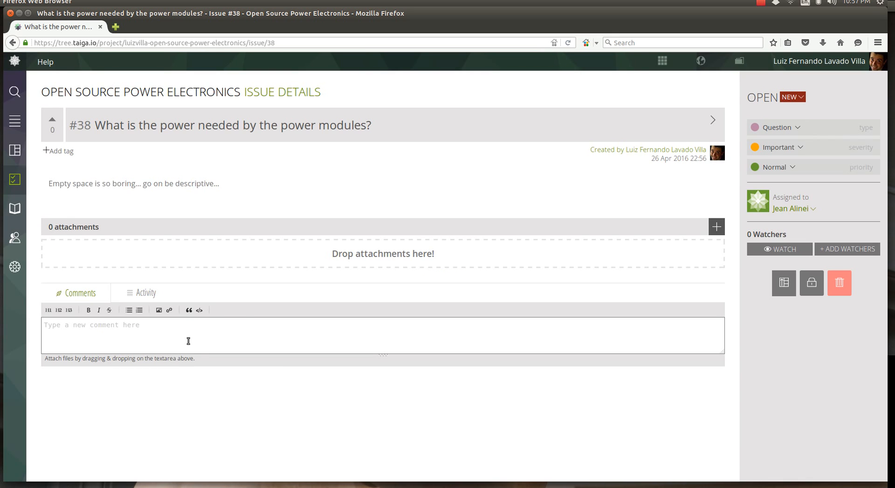
Step: Review the available statuses for issue #38, leaving it at New
{"action": "left_click", "coordinate": [791, 97]}
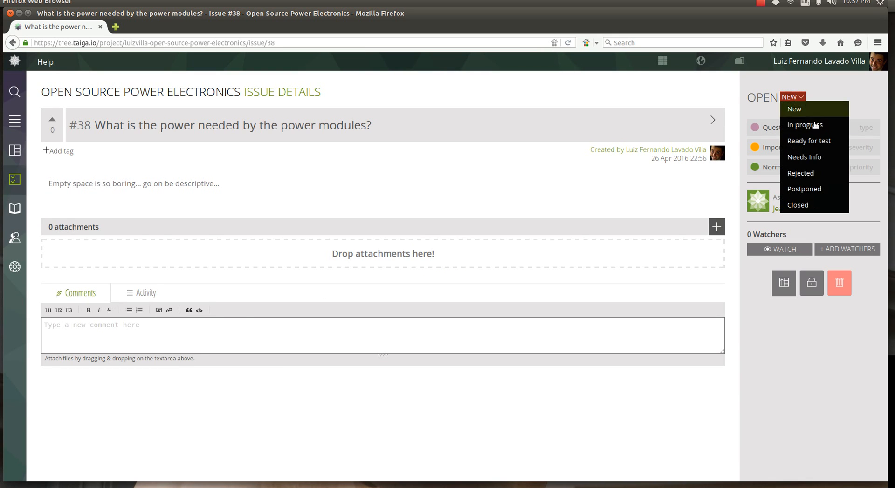
{"action": "mouse_move", "coordinate": [811, 138]}
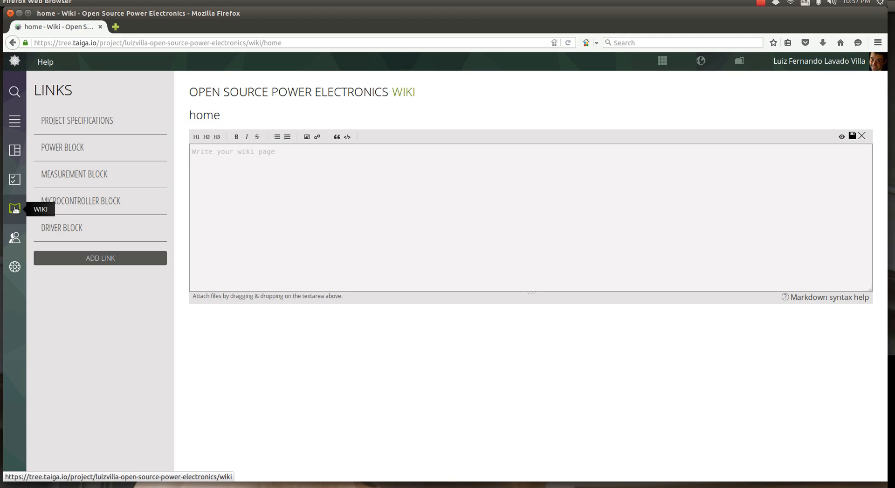
Step: Add 'Feeder specifications: 24V on the power motherboard, +5V on the power module' to the Project Specifications page and save it
{"action": "left_click", "coordinate": [77, 120]}
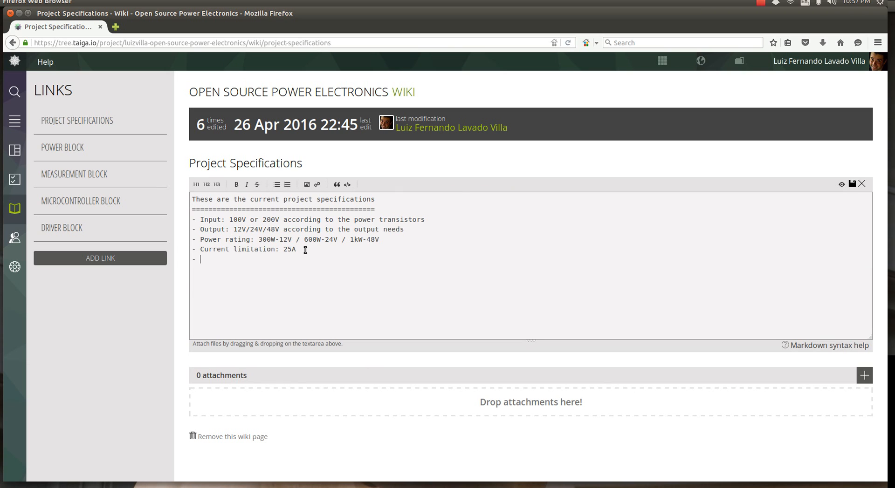
{"action": "type", "text": "spe"}
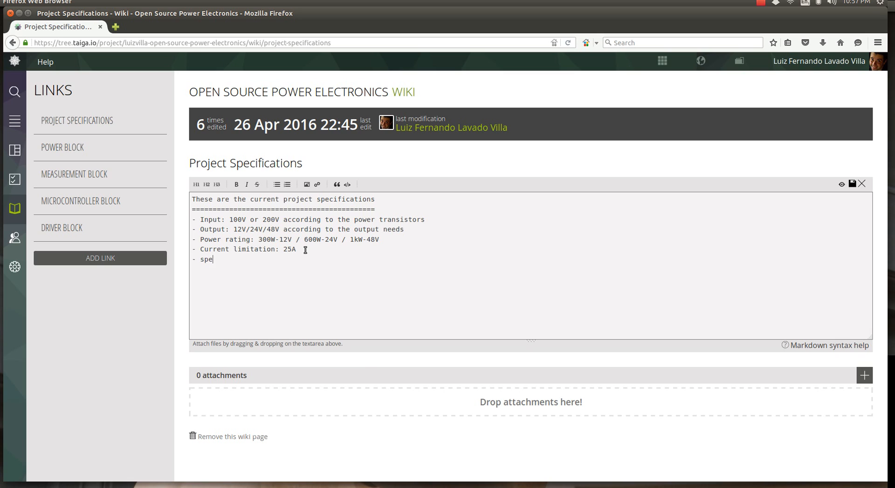
{"action": "type", "text": "Feeder"}
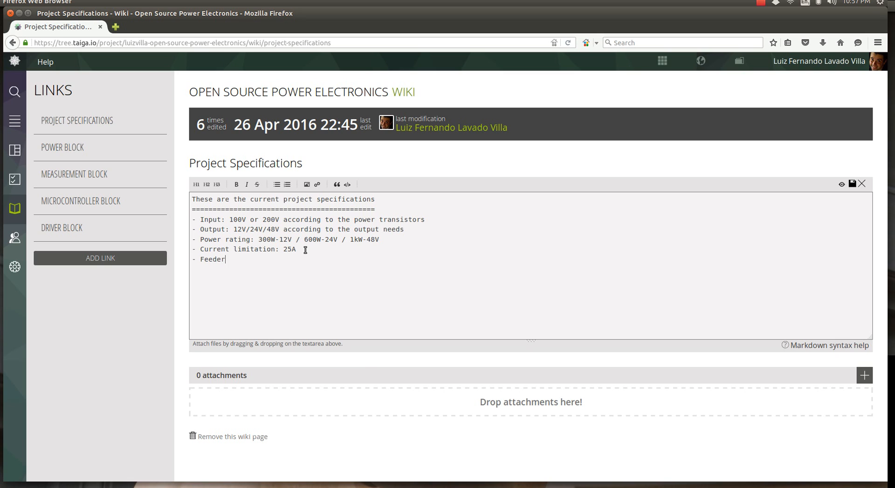
{"action": "type", "text": "specifications"}
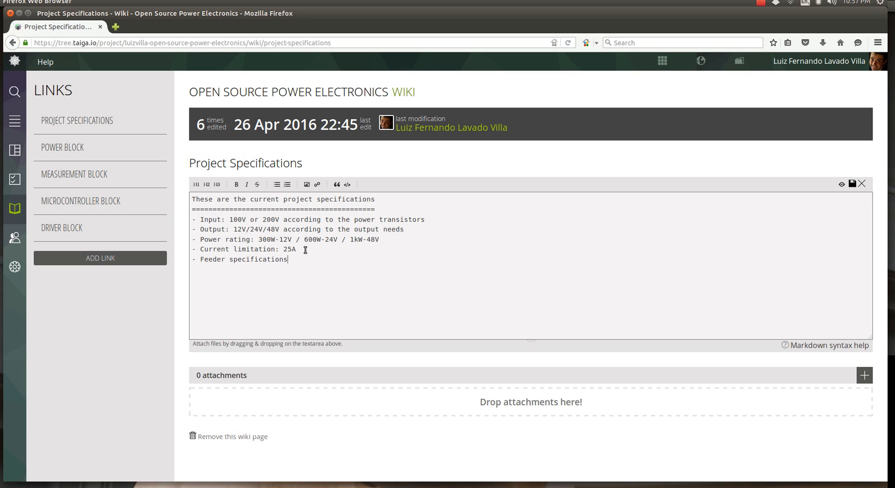
{"action": "type", "text": ":"}
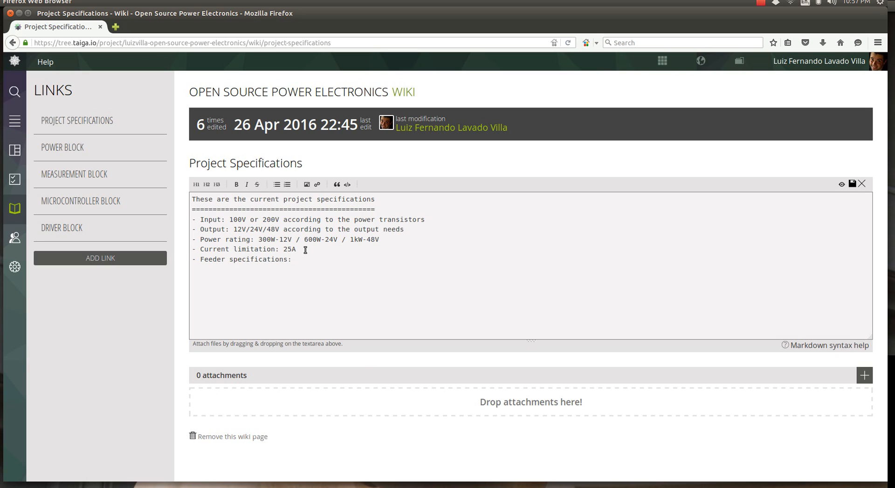
{"action": "type", "text": "24V"}
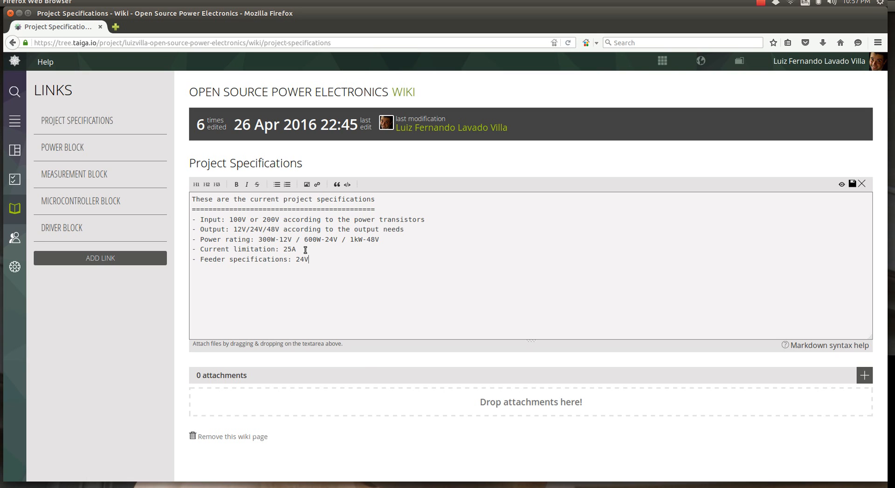
{"action": "type", "text": "on the power"}
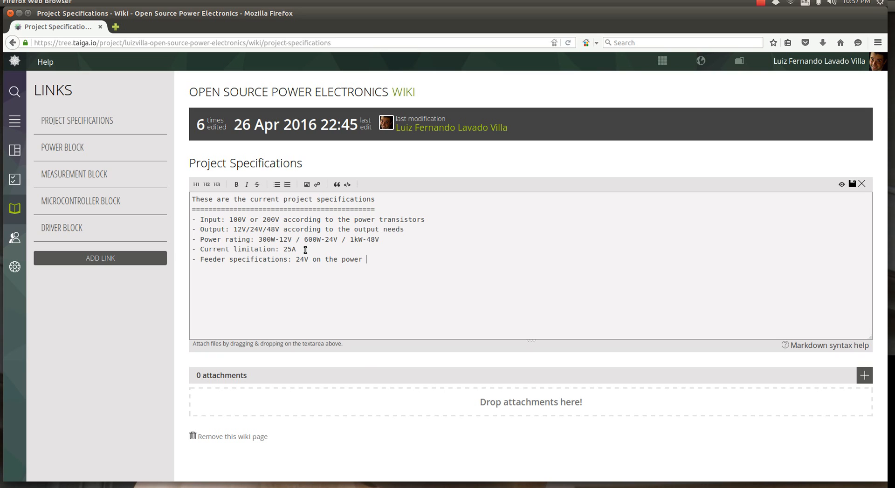
{"action": "type", "text": "motherboard and"}
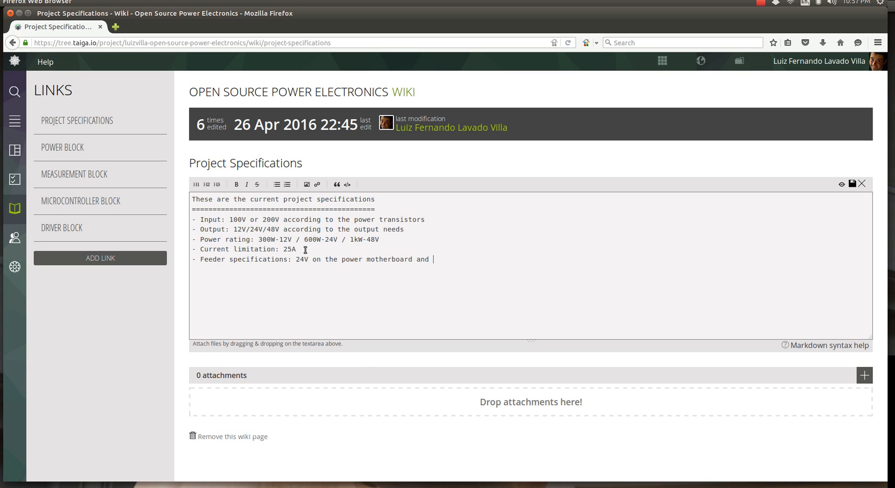
{"action": "type", "text": "+5V o"}
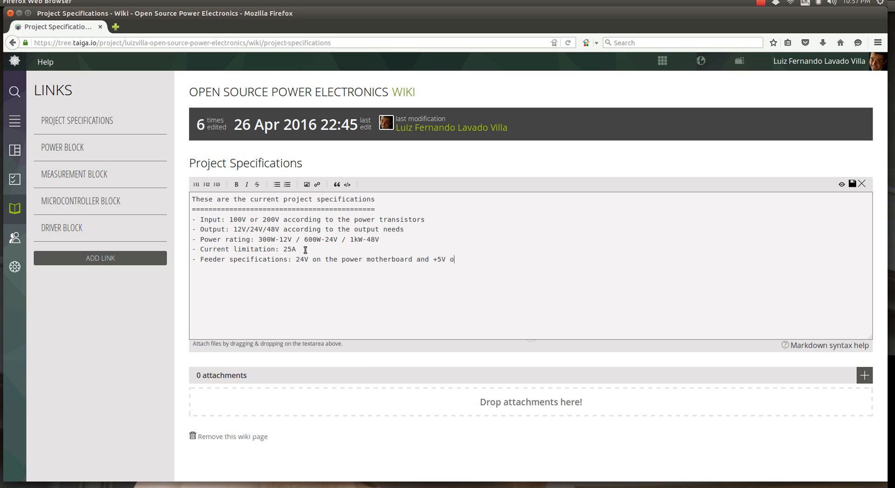
{"action": "type", "text": "n the"}
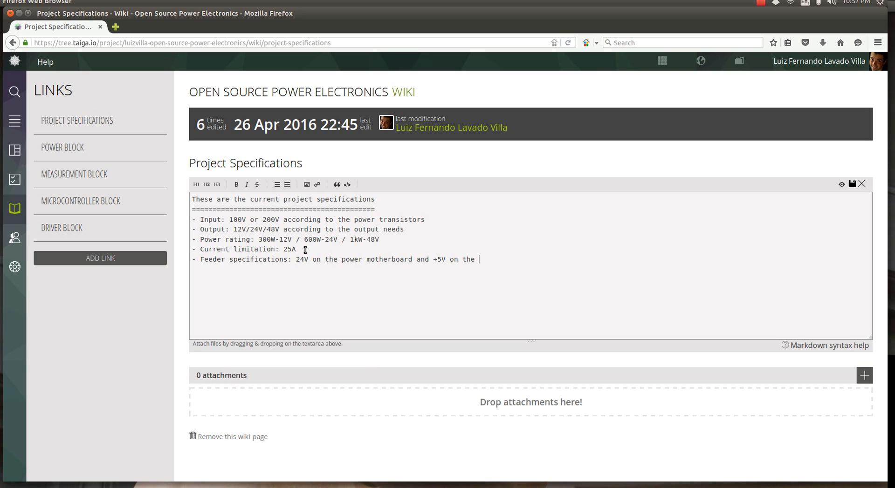
{"action": "type", "text": "power module"}
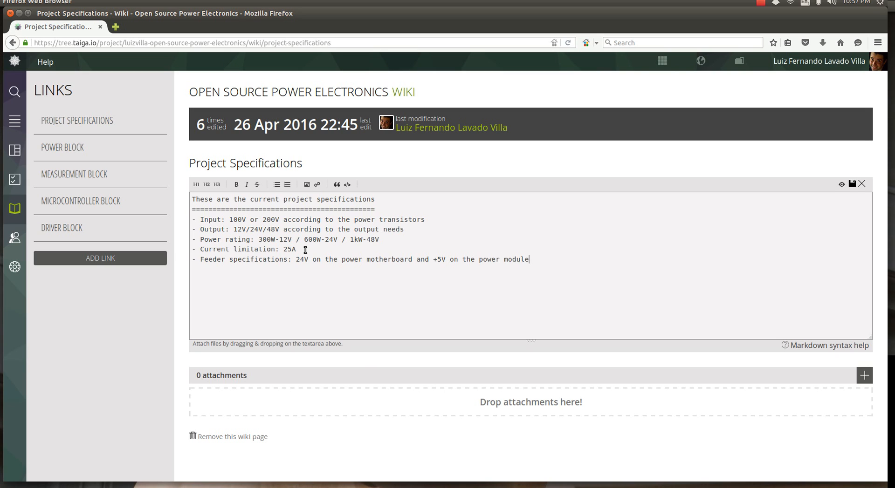
{"action": "mouse_move", "coordinate": [747, 244]}
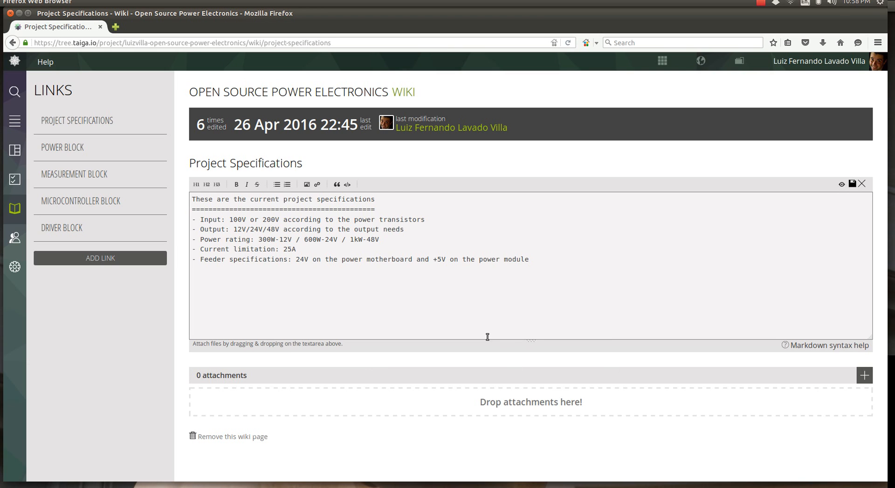
{"action": "left_click", "coordinate": [853, 184]}
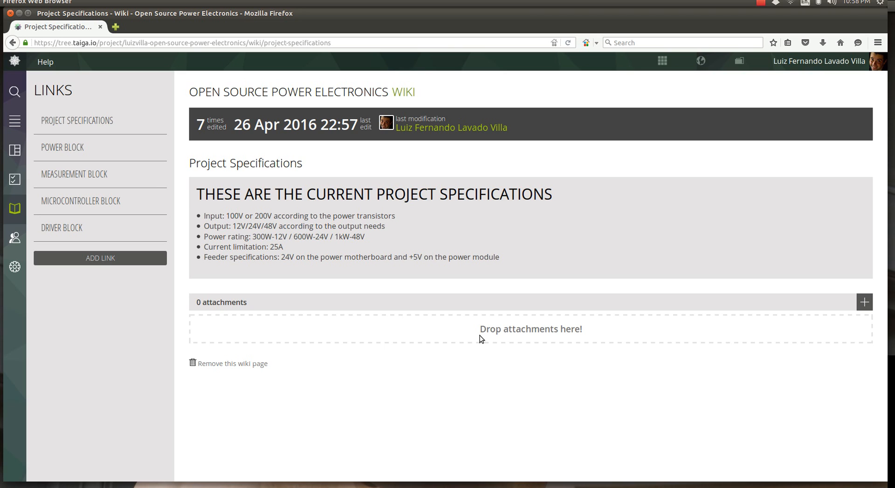
{"action": "mouse_move", "coordinate": [456, 288]}
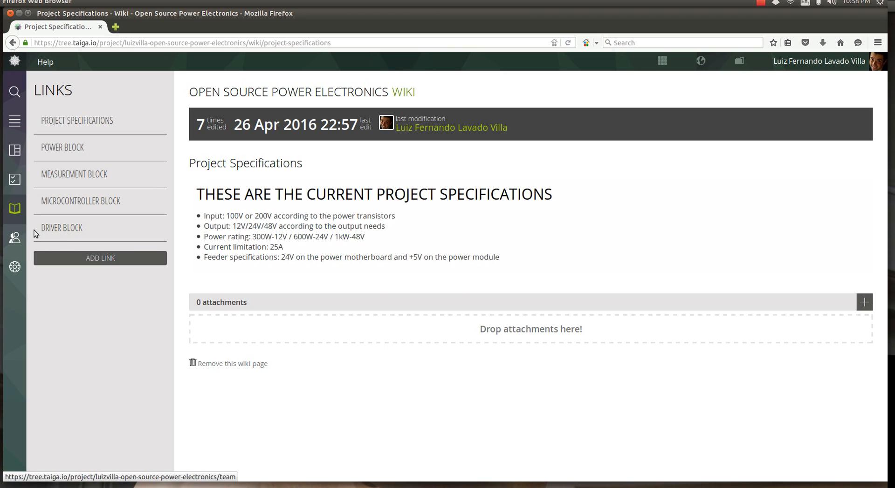
Step: View the project team page with members, roles and crews
{"action": "left_click", "coordinate": [14, 238]}
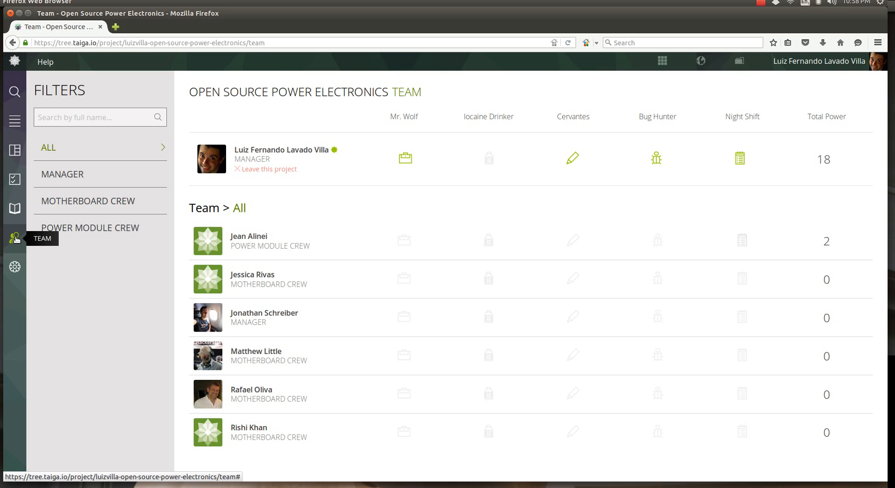
{"action": "mouse_move", "coordinate": [704, 151]}
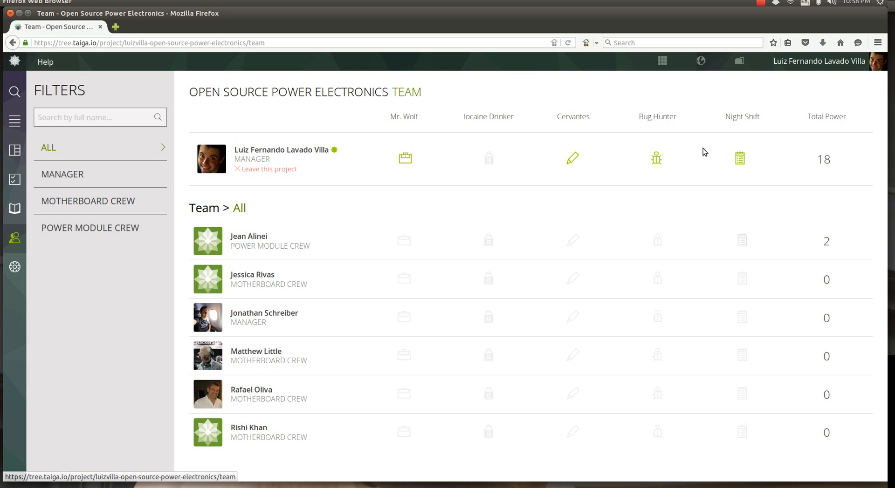
{"action": "mouse_move", "coordinate": [304, 323]}
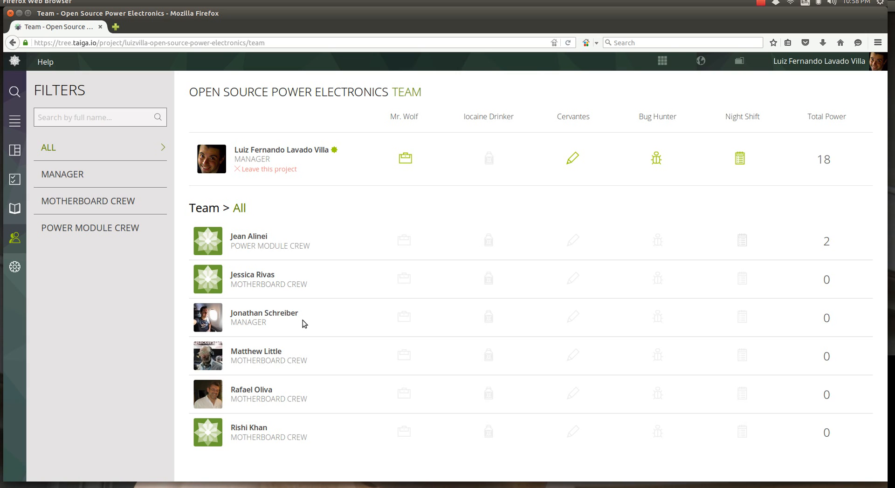
{"action": "mouse_move", "coordinate": [7, 197]}
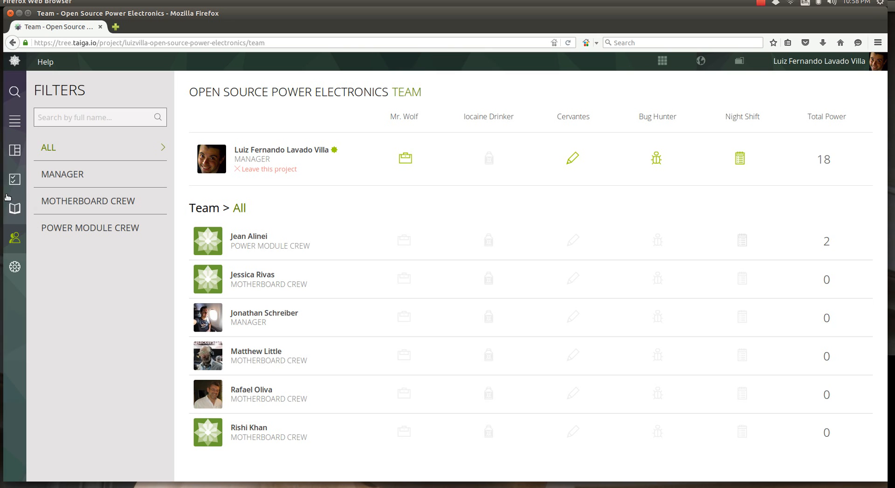
Step: View the project backlog with the First design run sprint and story #36
{"action": "left_click", "coordinate": [14, 149]}
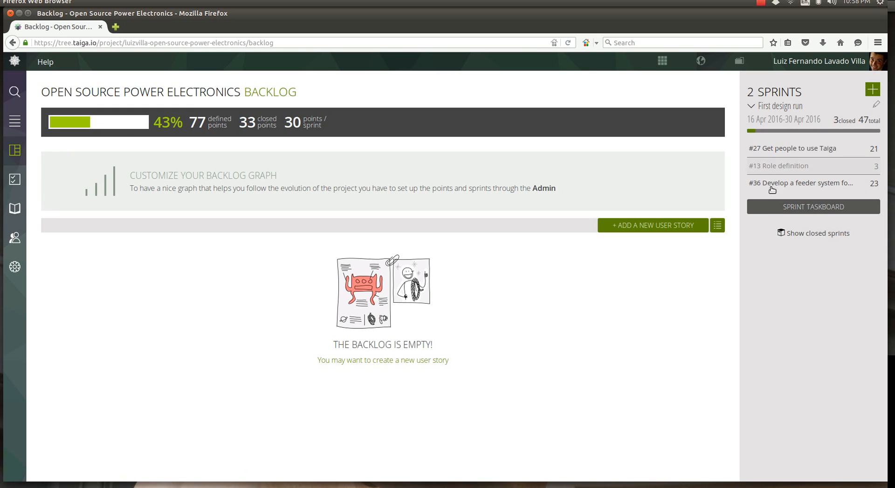
{"action": "mouse_move", "coordinate": [99, 159]}
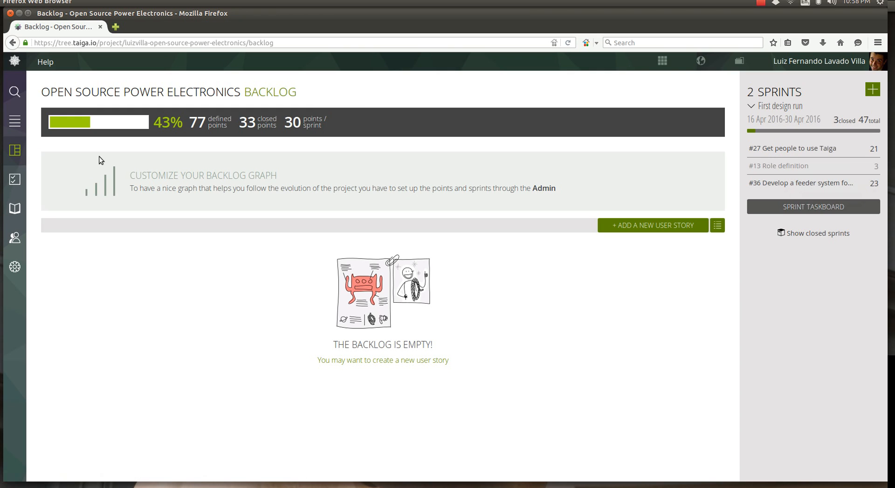
{"action": "mouse_move", "coordinate": [723, 235]}
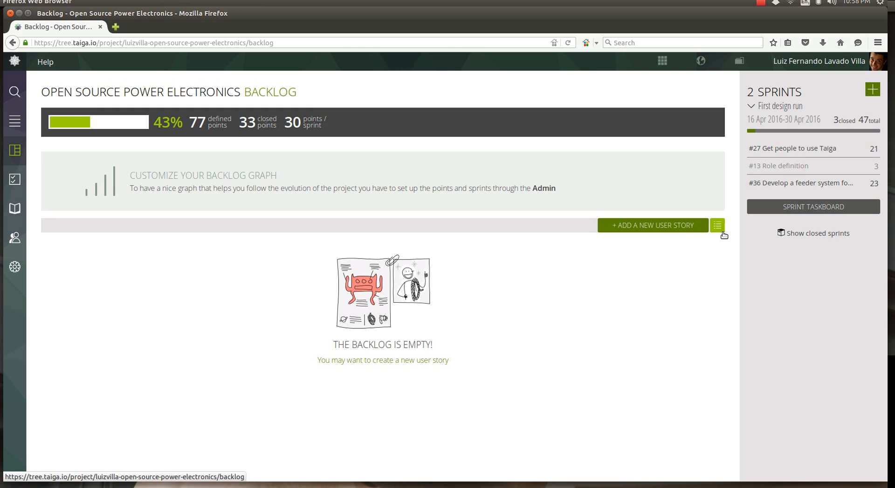
{"action": "mouse_move", "coordinate": [691, 214]}
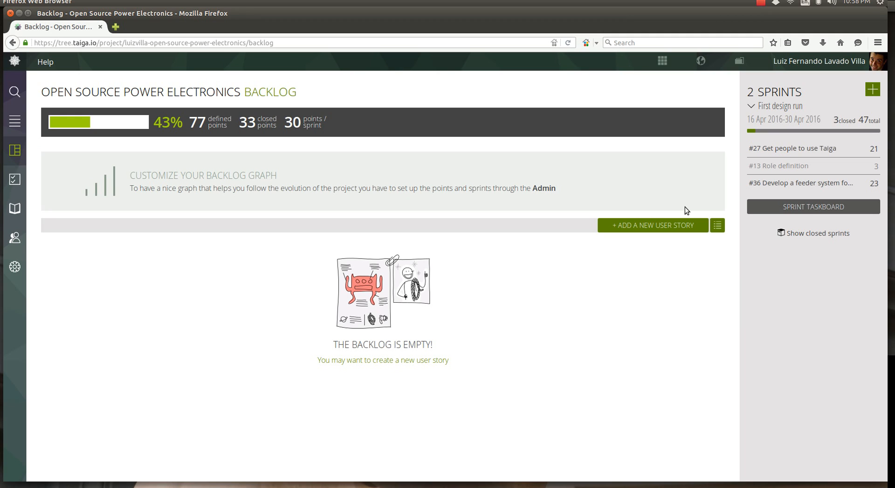
{"action": "mouse_move", "coordinate": [884, 111]}
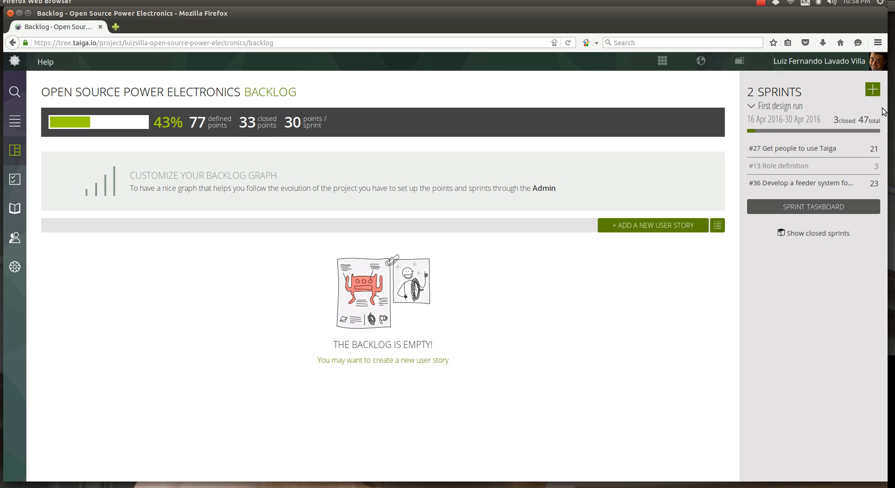